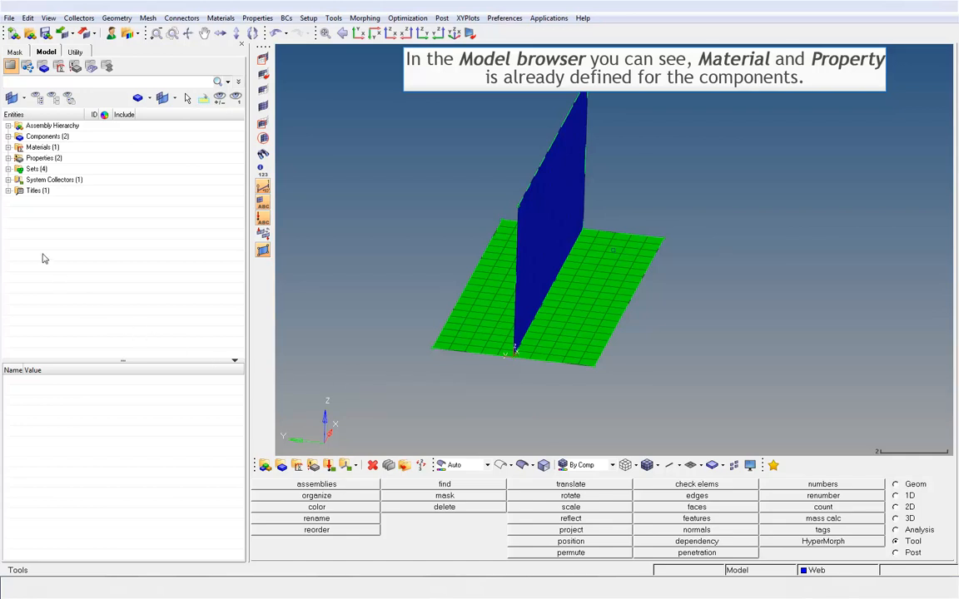
Step: Review the component list and the cfk material, property1 and Web property cards
left_click(9, 135)
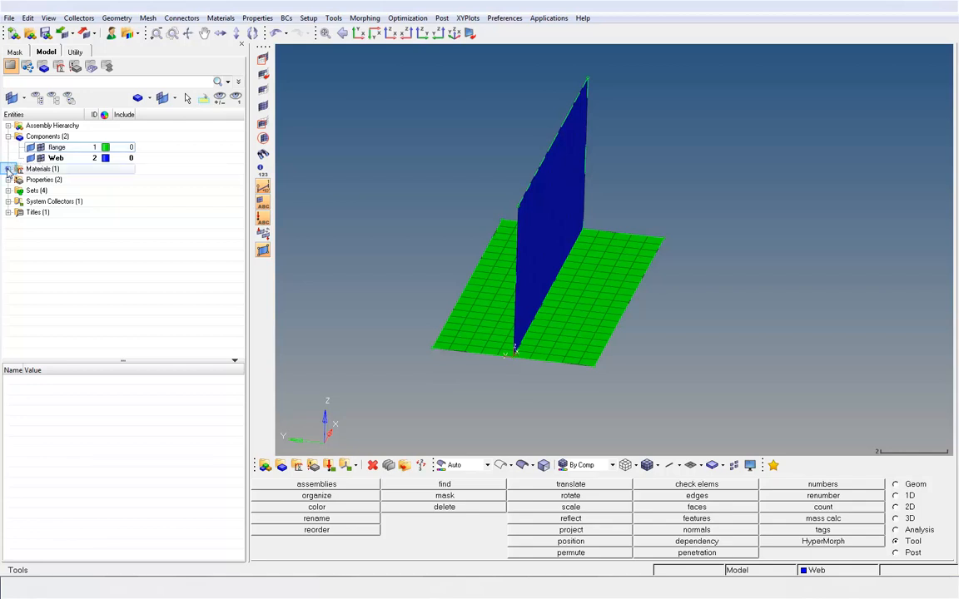
left_click(9, 169)
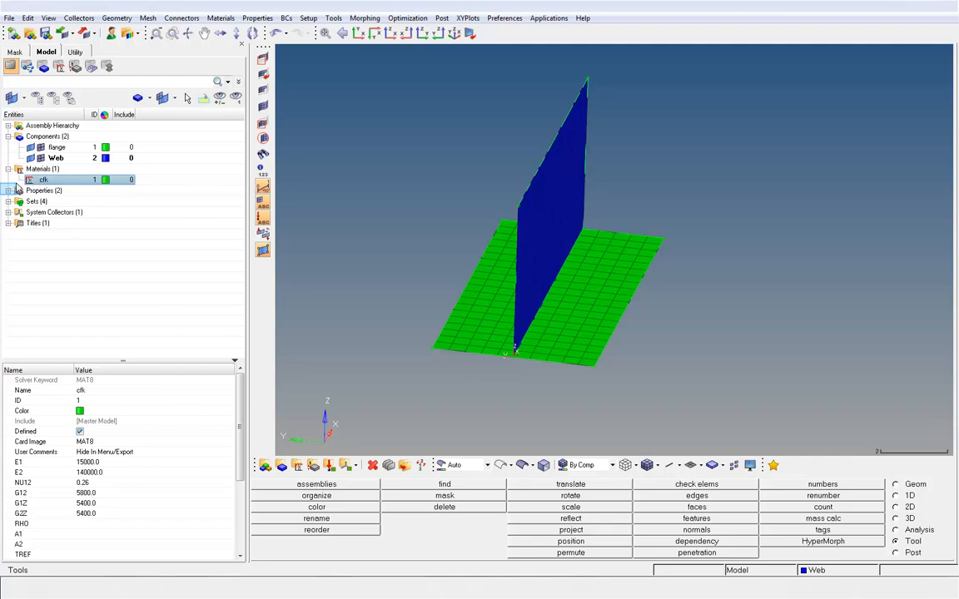
left_click(7, 191)
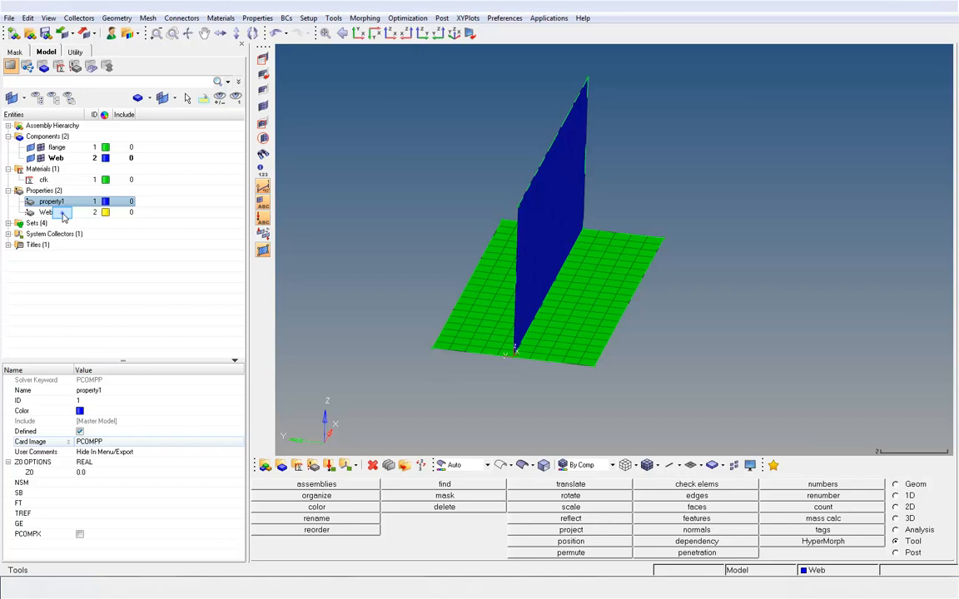
left_click(45, 212)
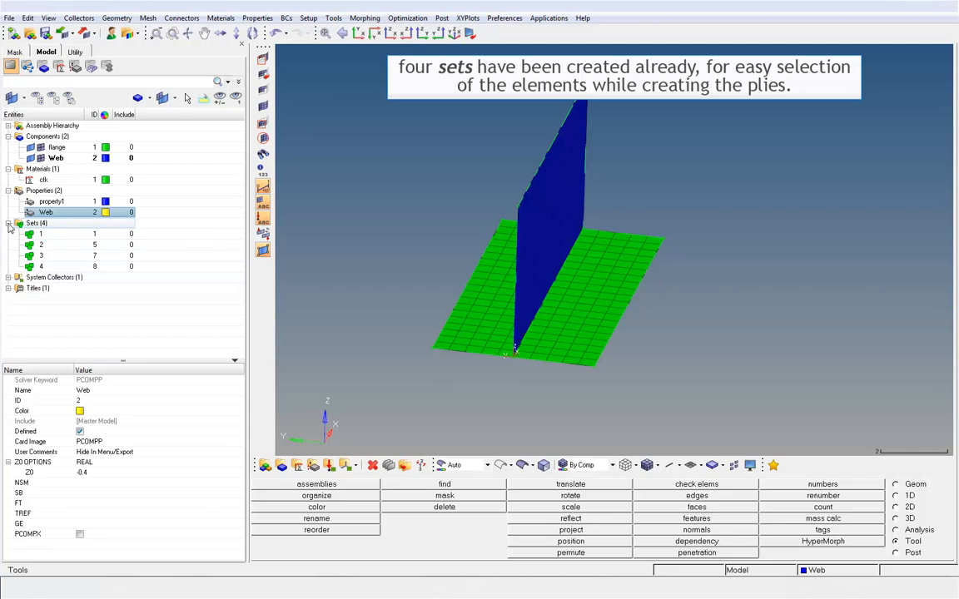
Step: Preview the elements contained in sets 1, 2, 3 and 4 in turn
left_click(40, 234)
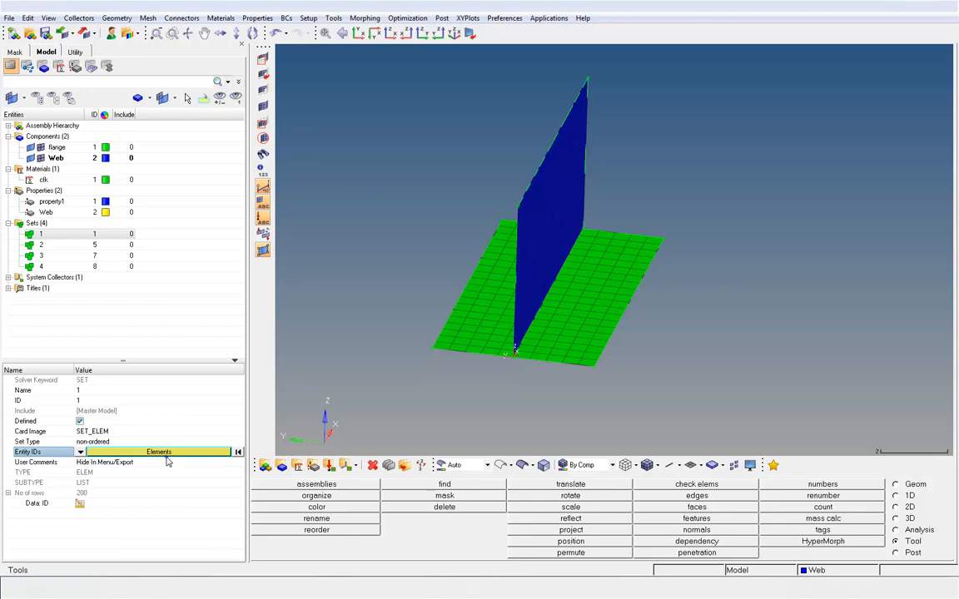
left_click(159, 451)
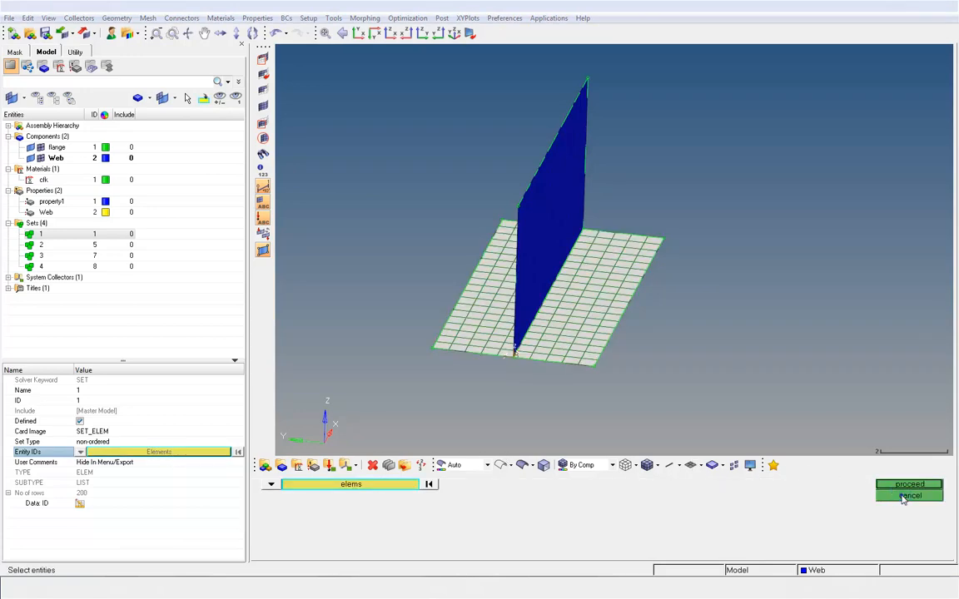
left_click(908, 484)
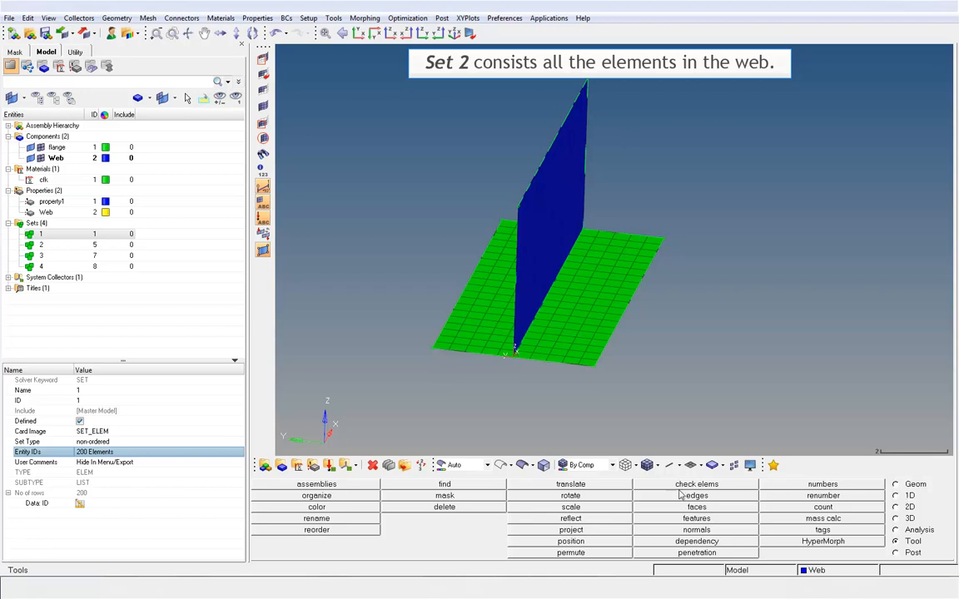
left_click(40, 243)
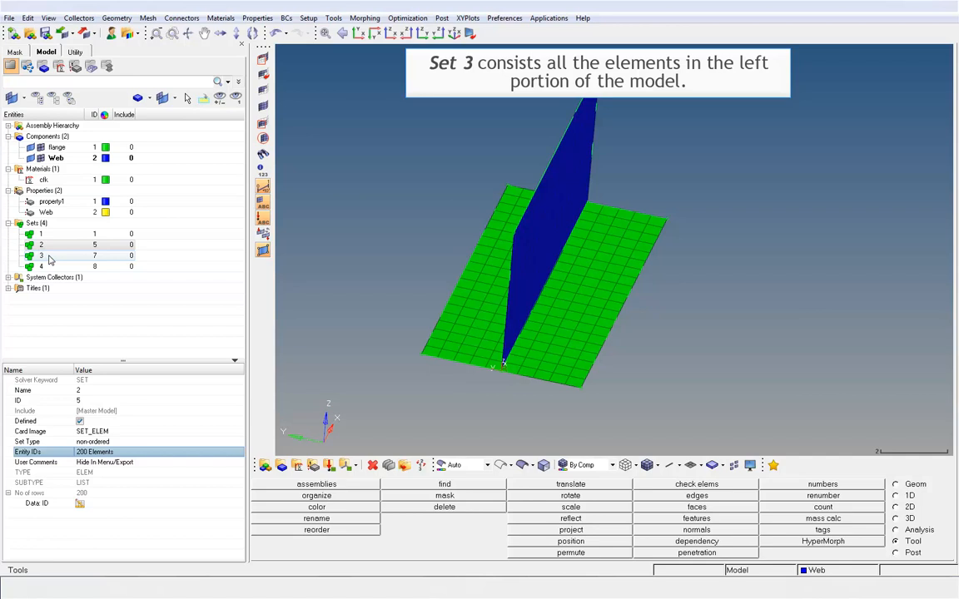
left_click(41, 256)
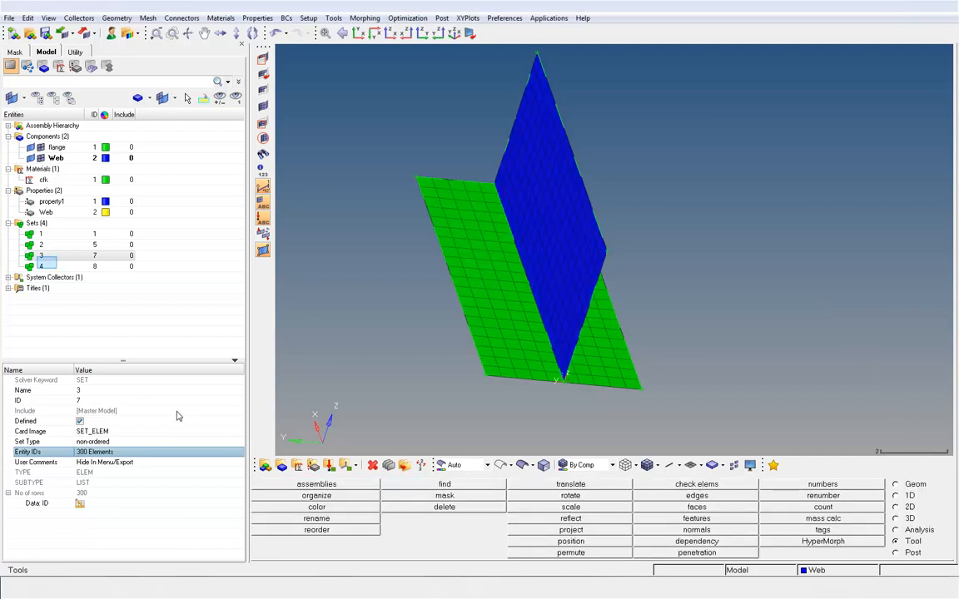
left_click(39, 266)
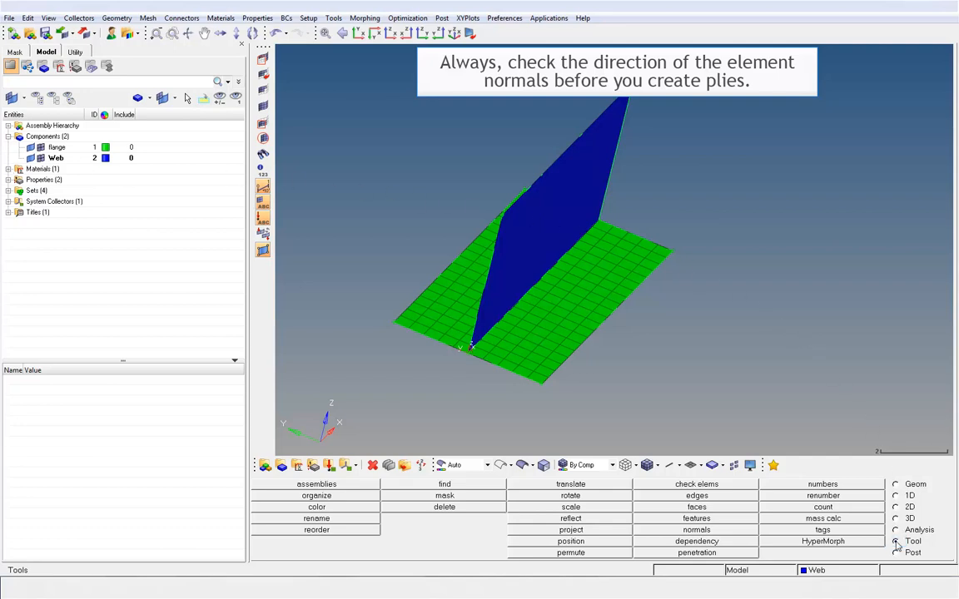
left_click(695, 530)
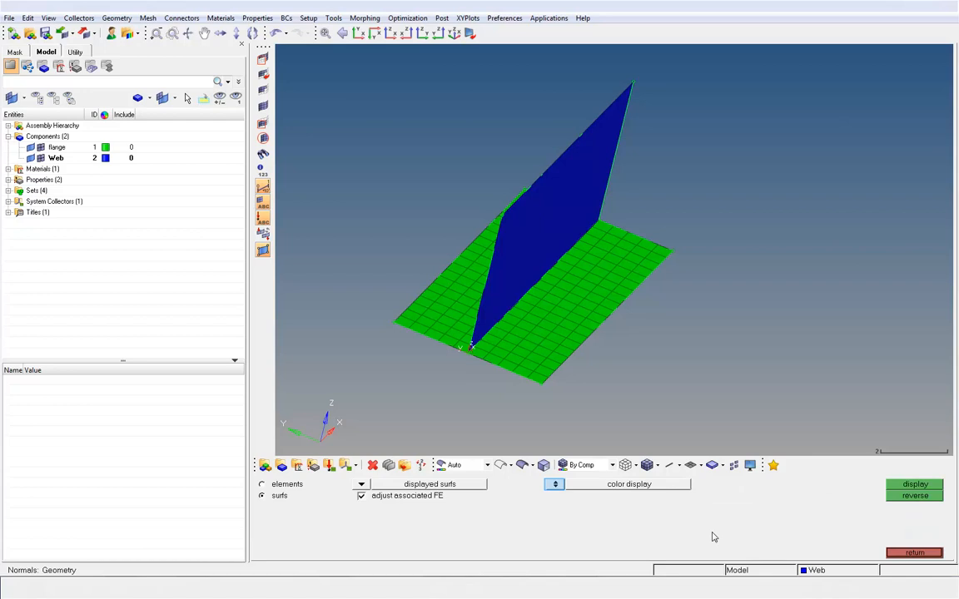
mouse_move(563, 506)
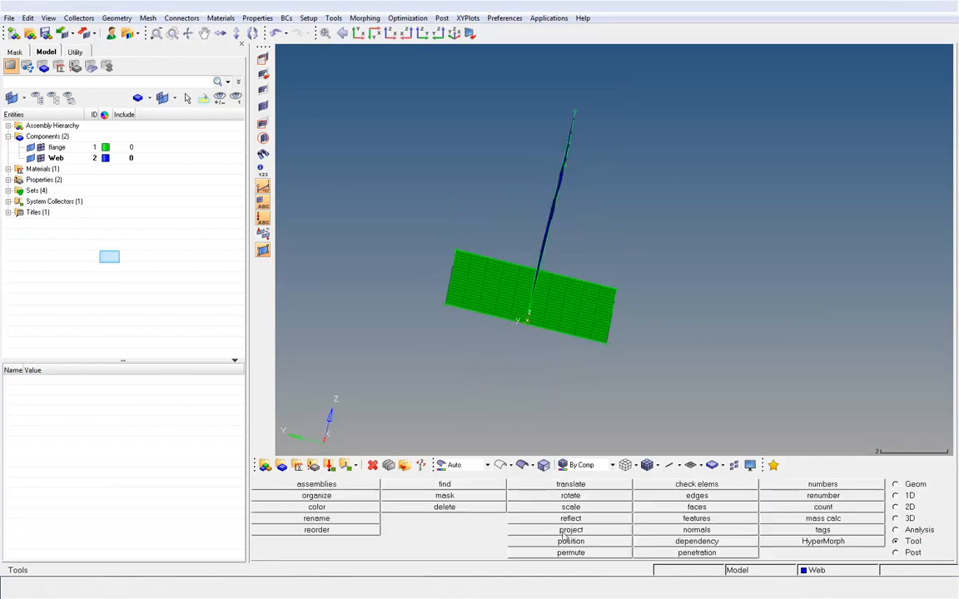
Step: Create ply1, ply2, ply3 and ply4 with the flange set as their shape
right_click(109, 257)
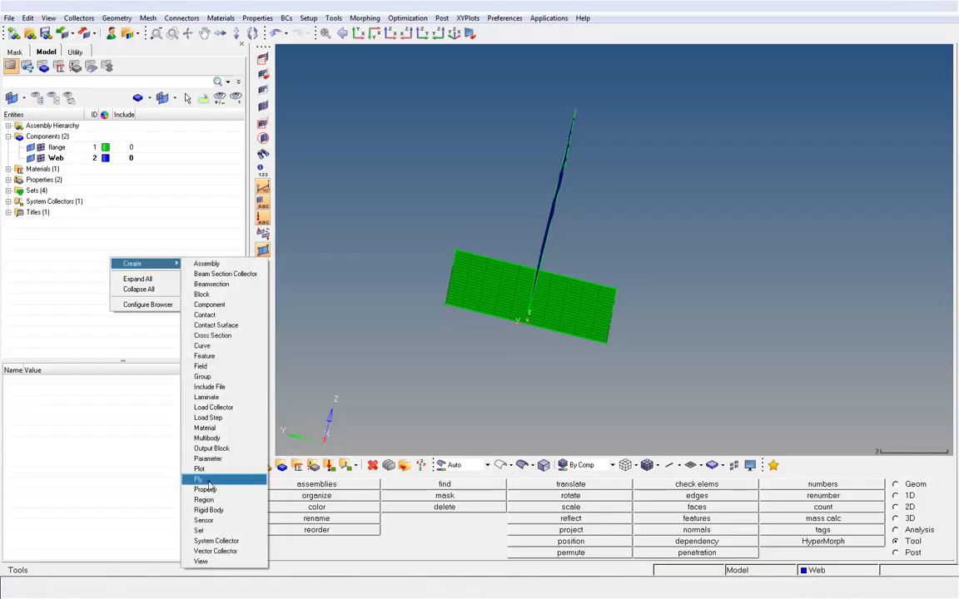
left_click(198, 478)
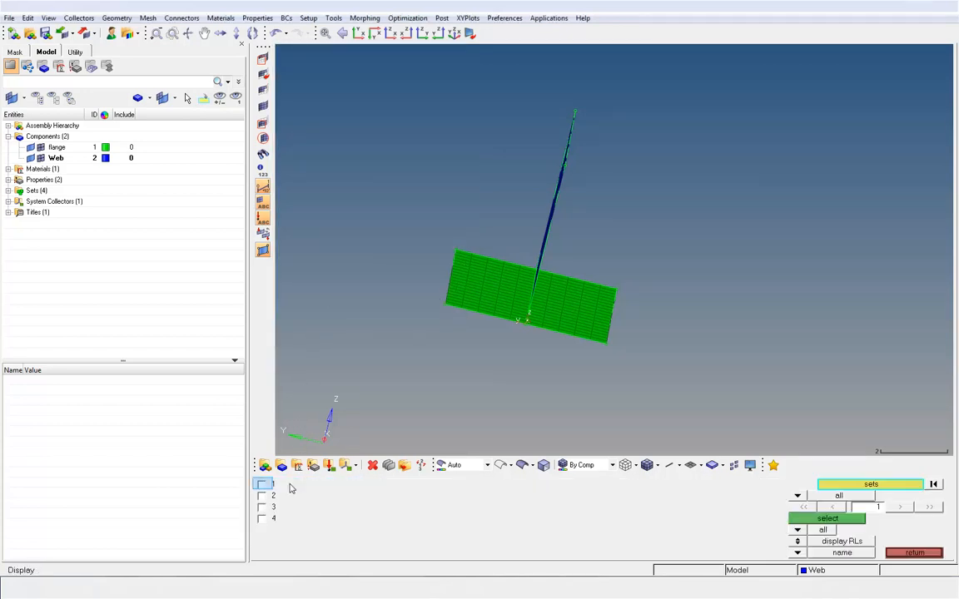
left_click(262, 484)
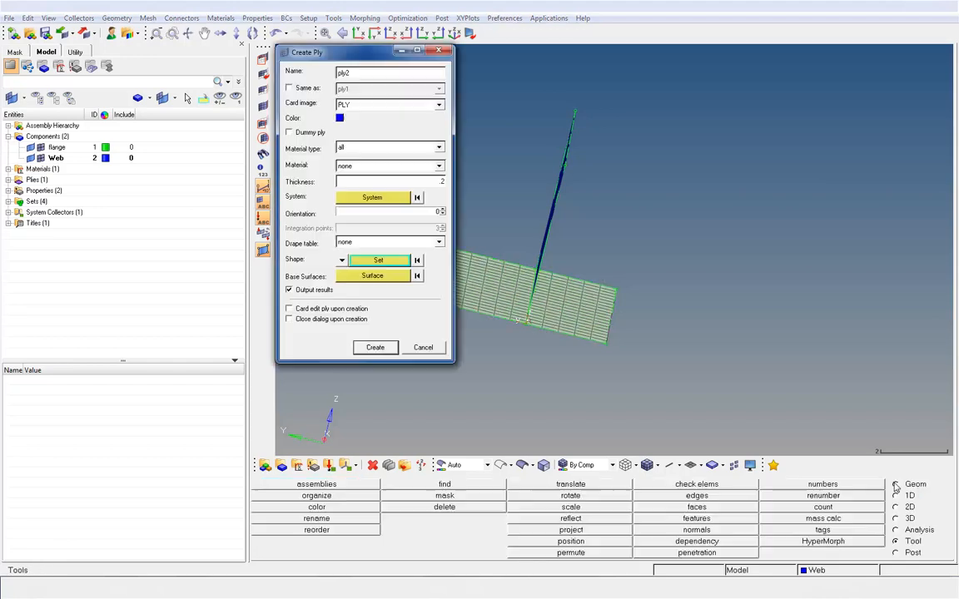
left_click(375, 347)
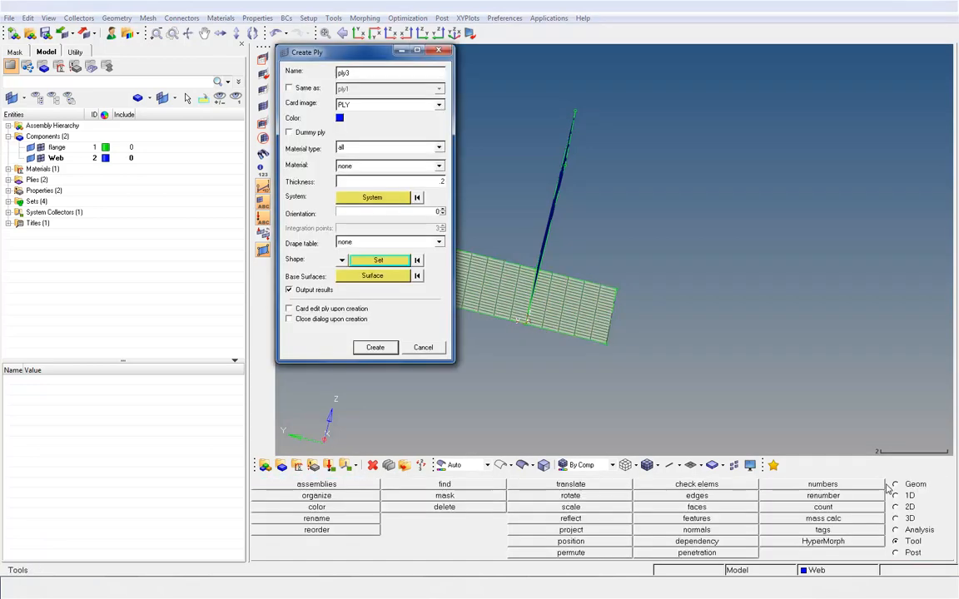
left_click(374, 347)
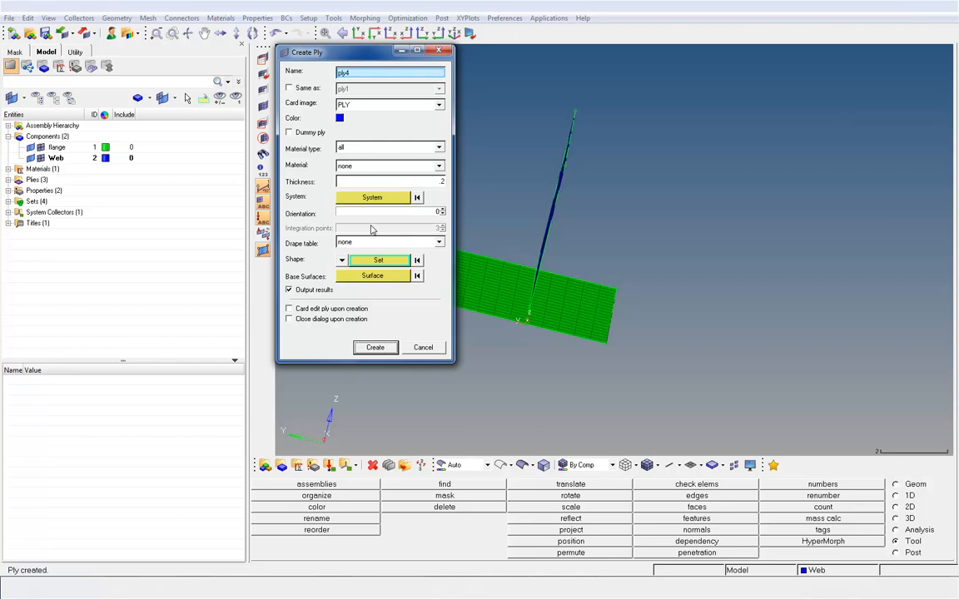
left_click(375, 347)
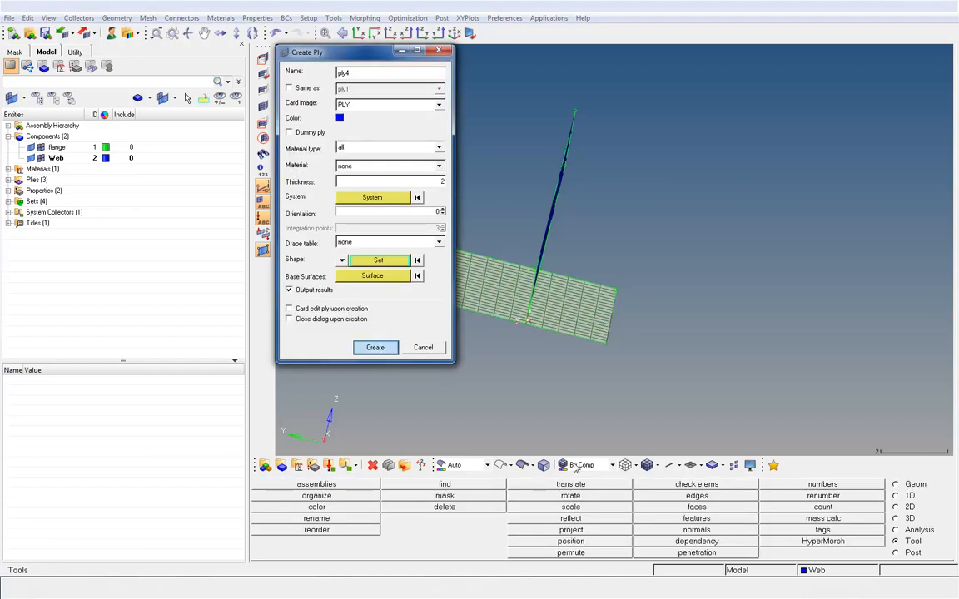
left_click(375, 347)
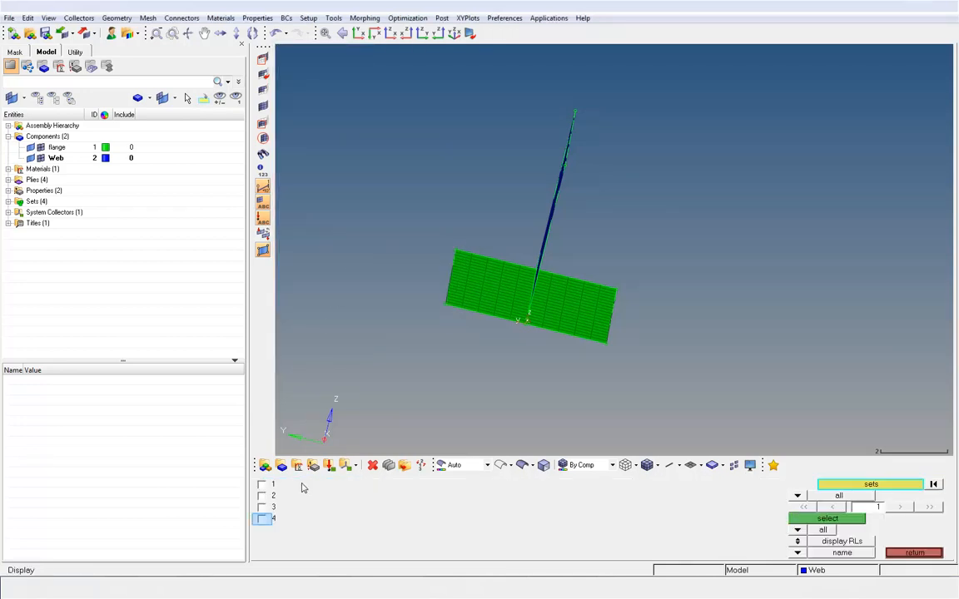
Step: Create ply5, ply6 and ply7 using set 4 as the ply shape
left_click(261, 518)
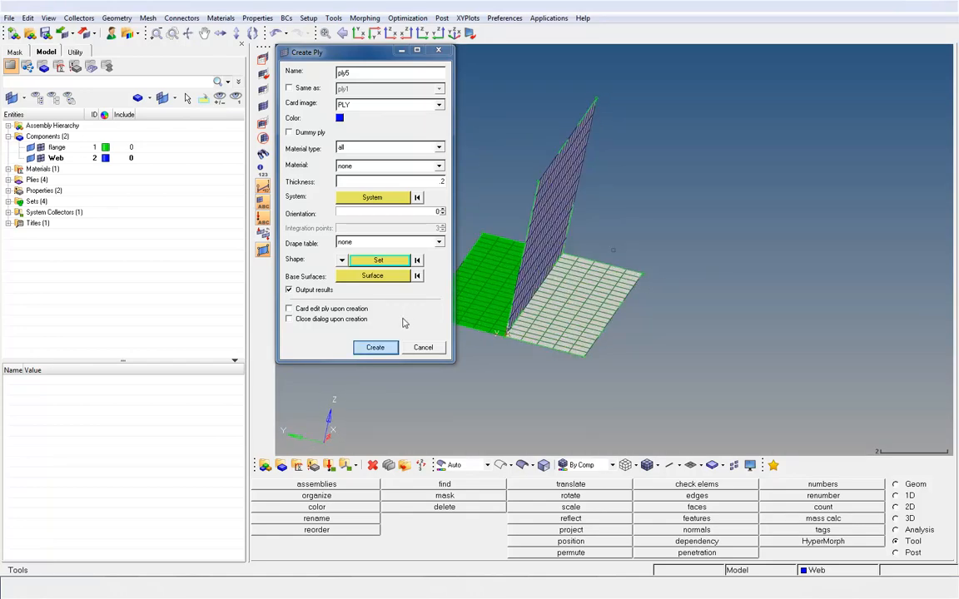
left_click(375, 347)
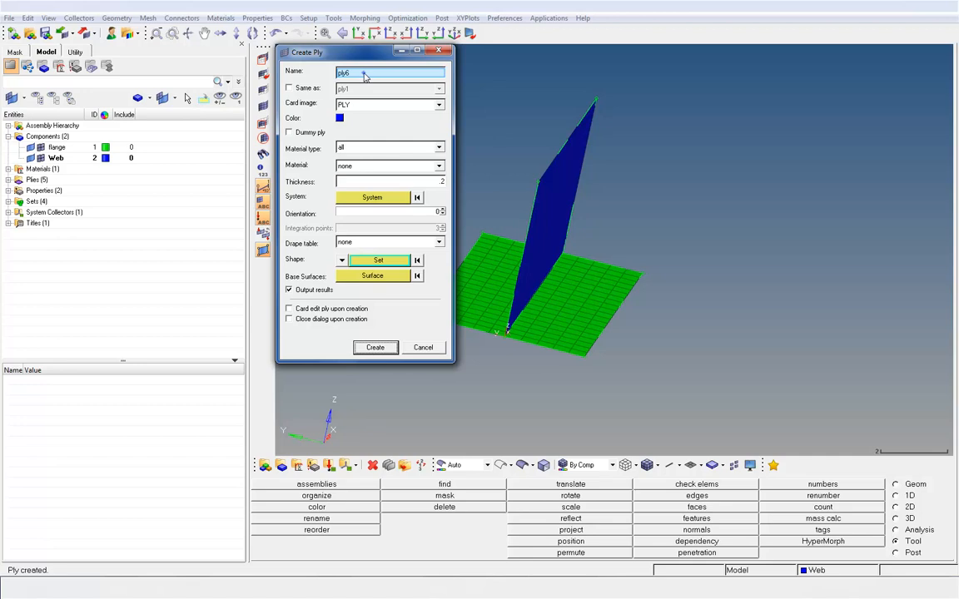
left_click(374, 347)
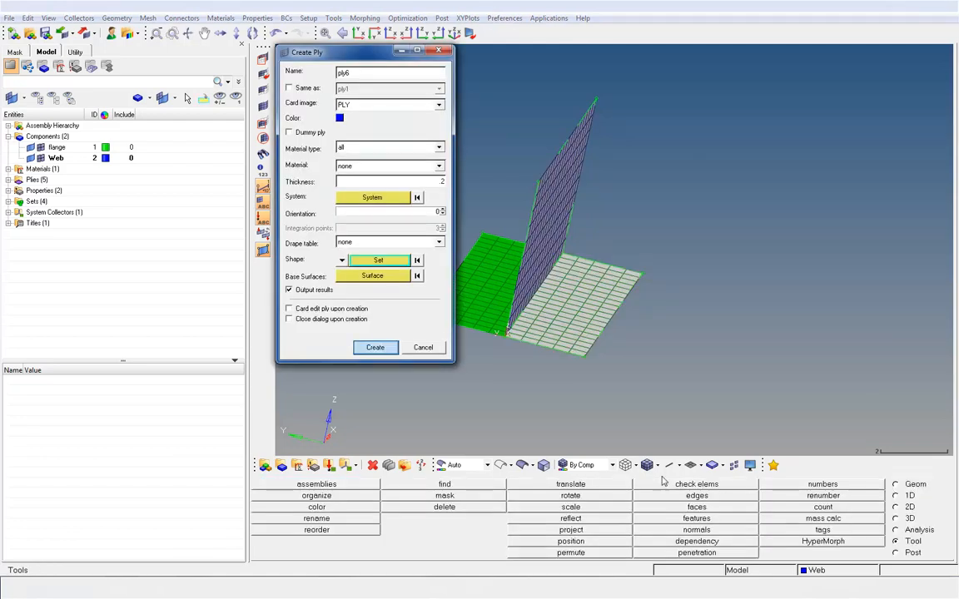
left_click(374, 347)
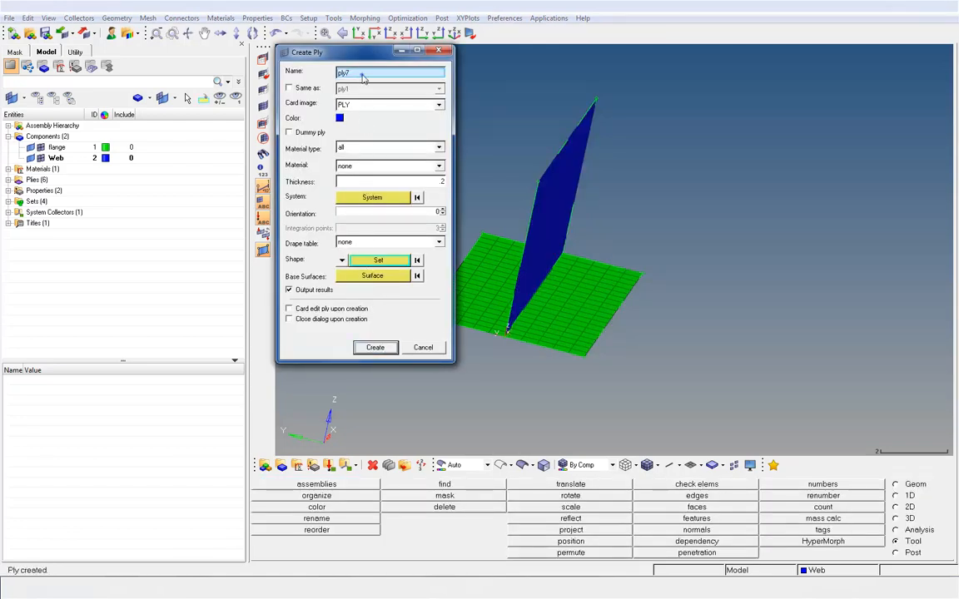
left_click(375, 347)
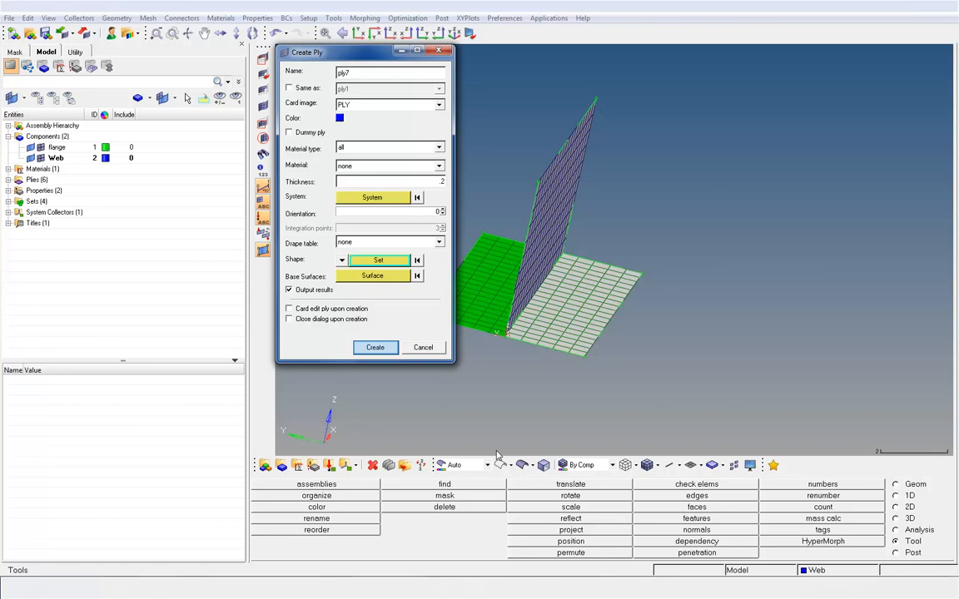
left_click(375, 347)
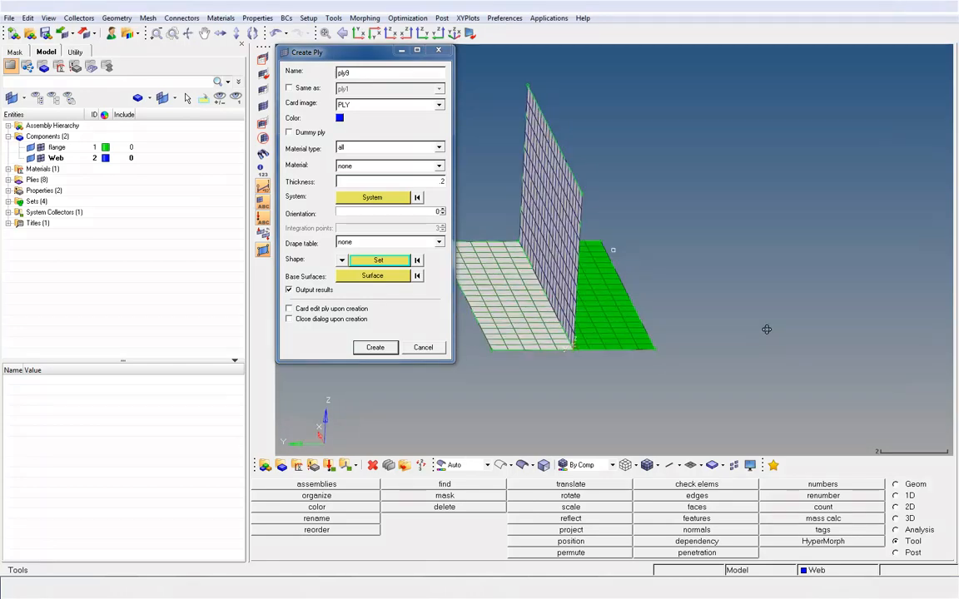
Step: Create ply9, ply10, ply11 and ply12 on the web-side element sets
left_click(376, 347)
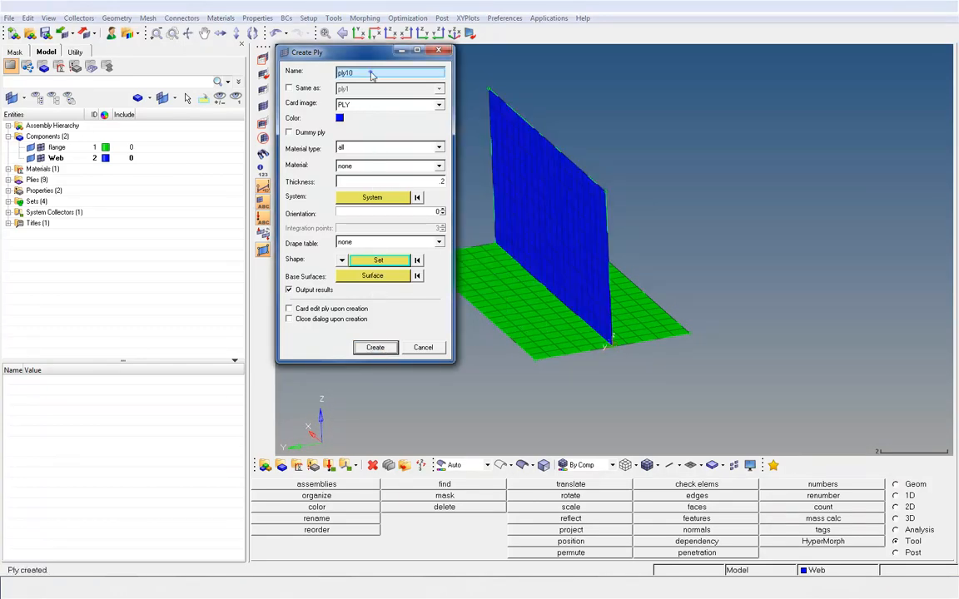
left_click(374, 347)
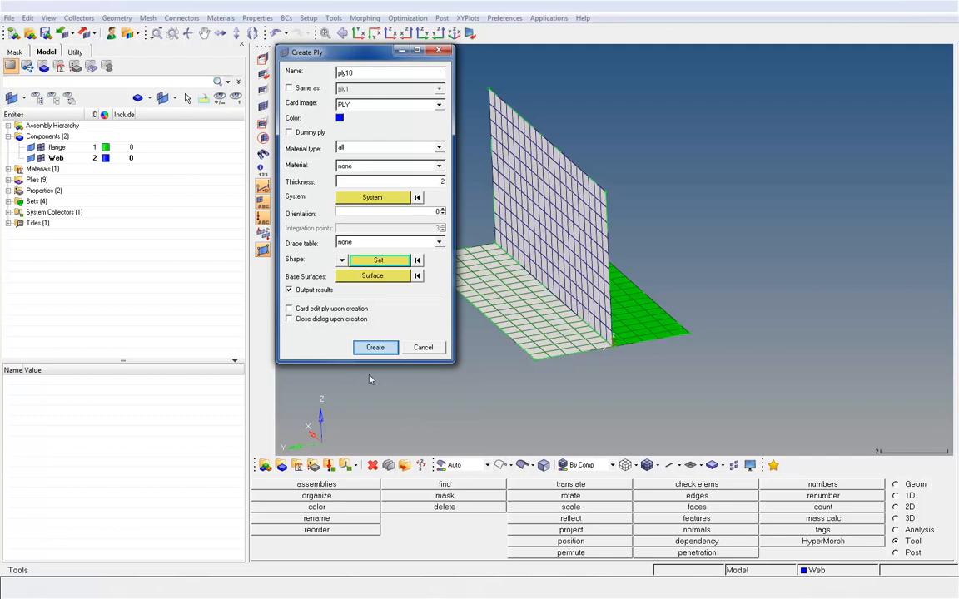
left_click(375, 347)
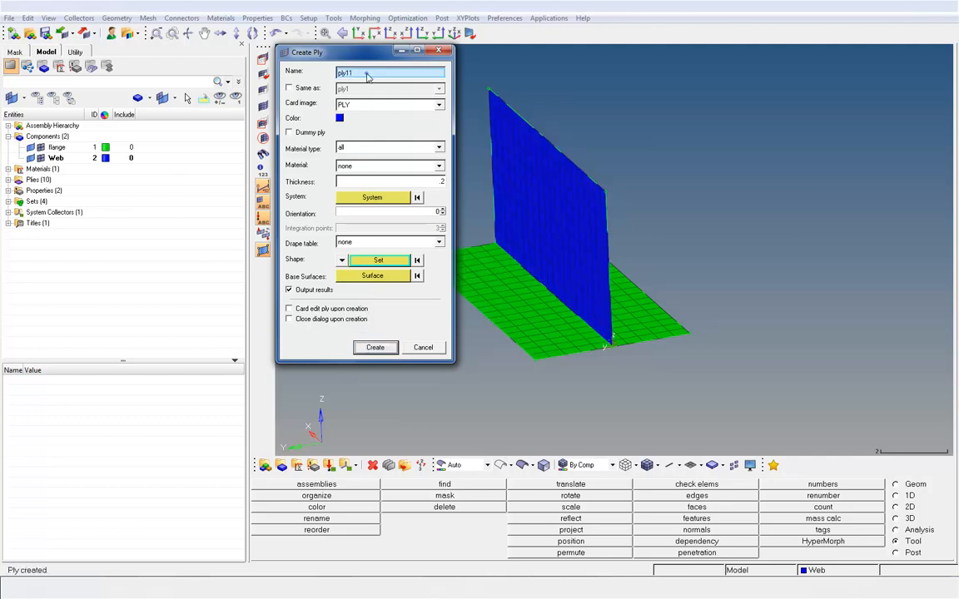
left_click(375, 347)
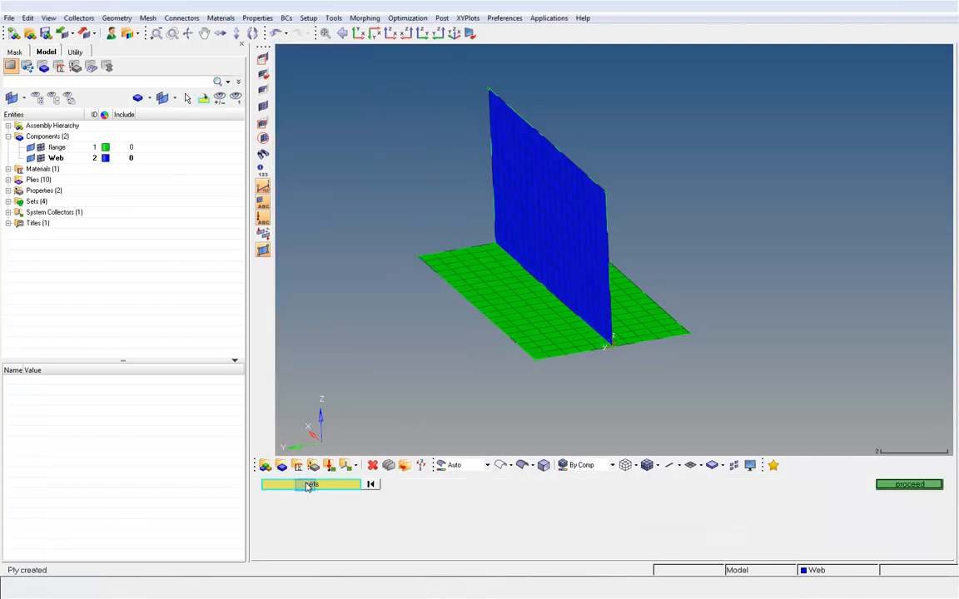
left_click(310, 485)
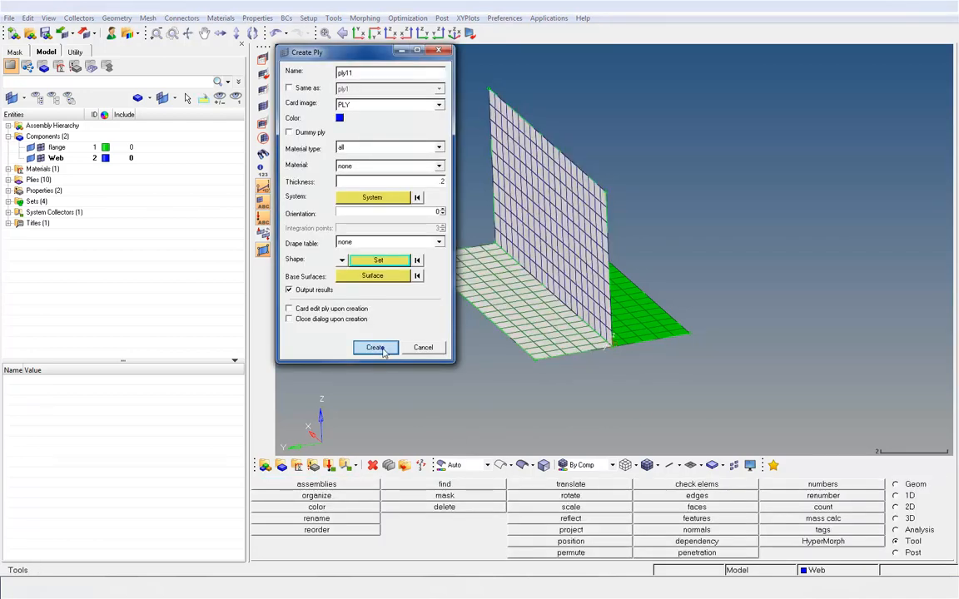
left_click(375, 347)
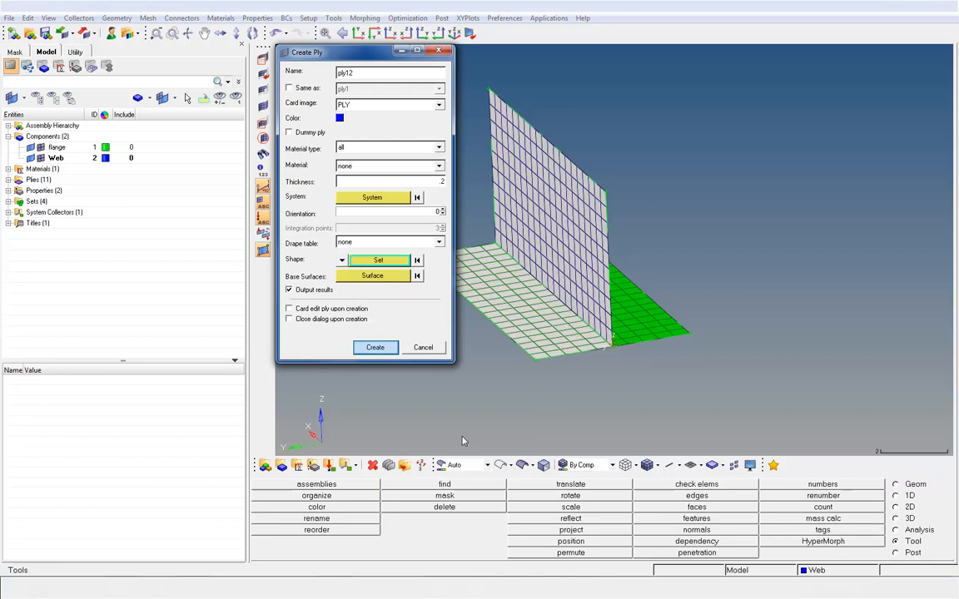
left_click(375, 347)
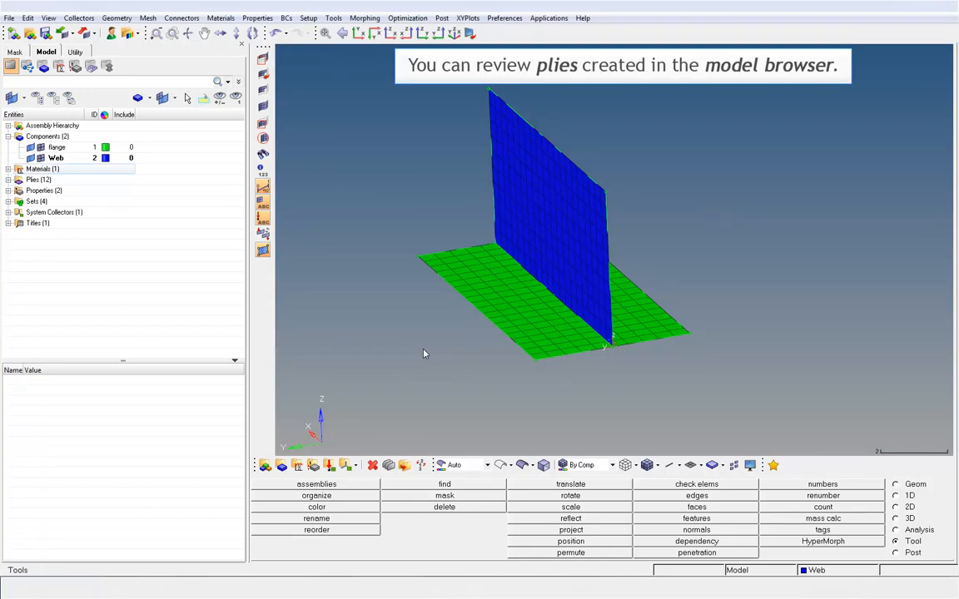
Step: Expand Plies and select ply1 through ply12 for distinct colouring
left_click(8, 180)
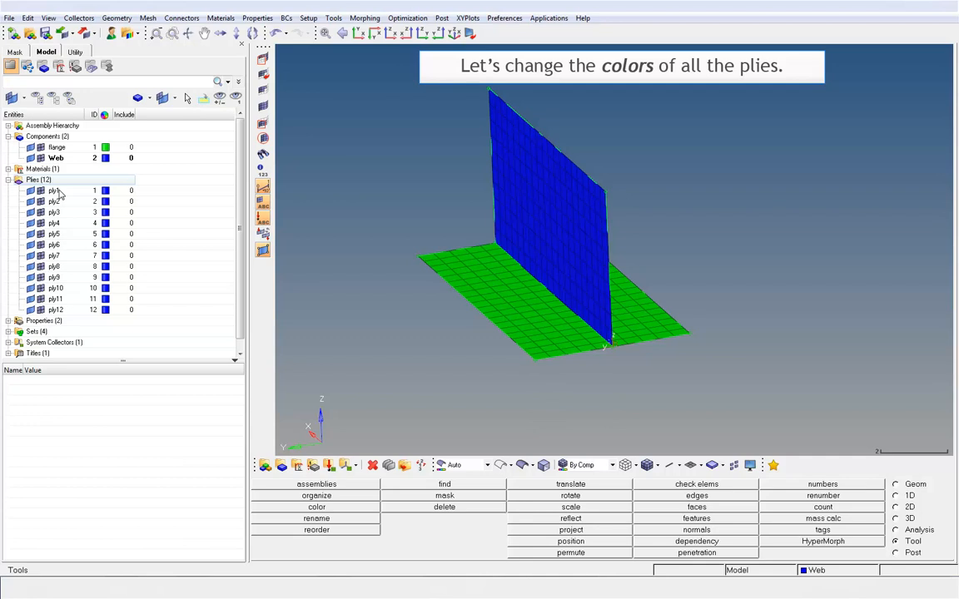
left_click(55, 191)
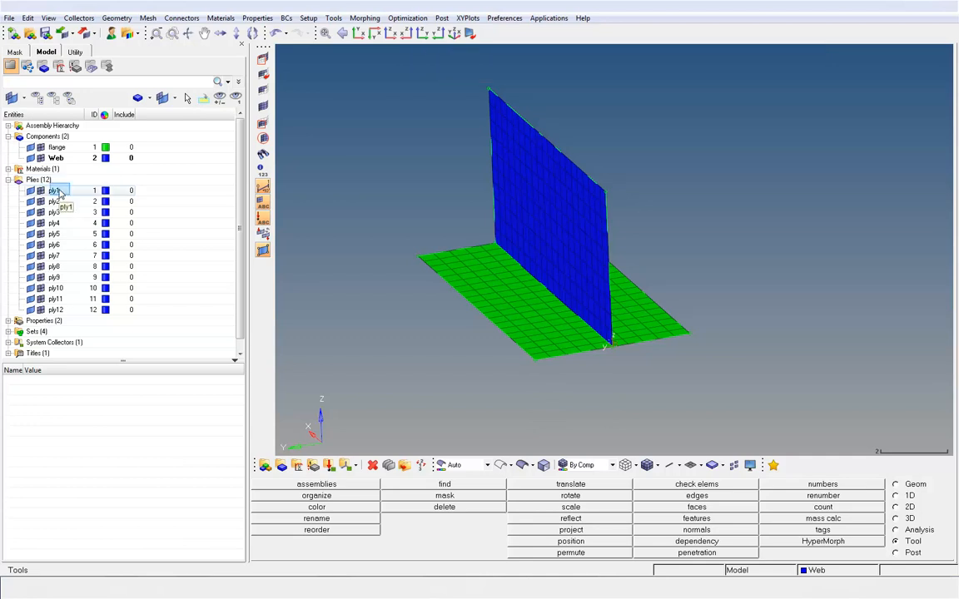
left_click(53, 190)
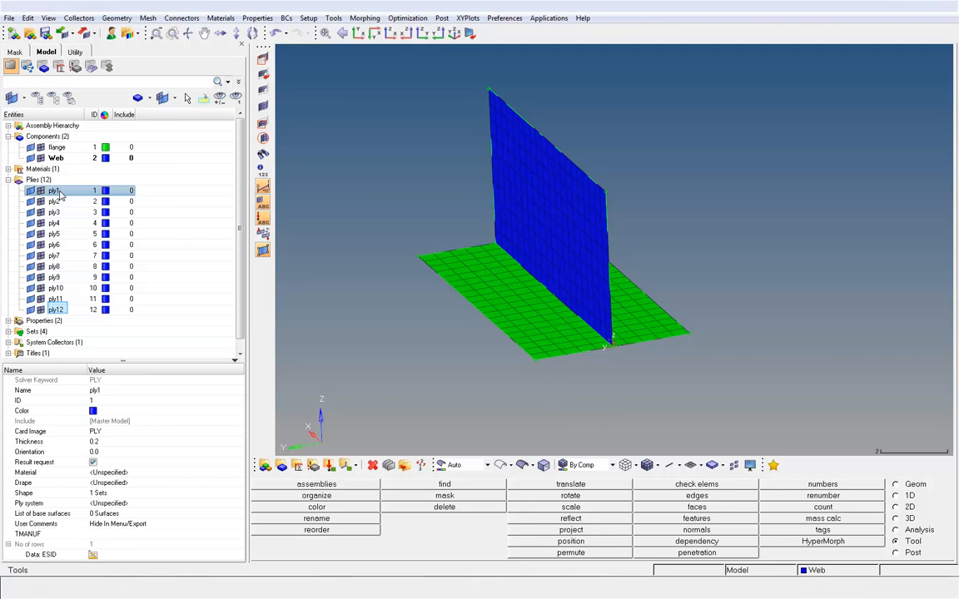
left_click(55, 308)
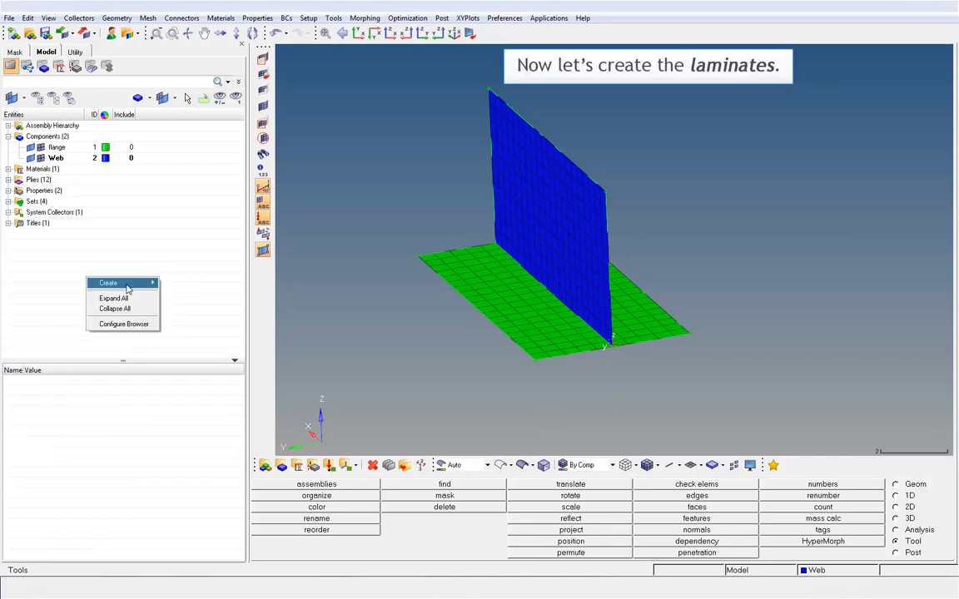
Step: Start a new sublaminate named 'flange'
left_click(107, 283)
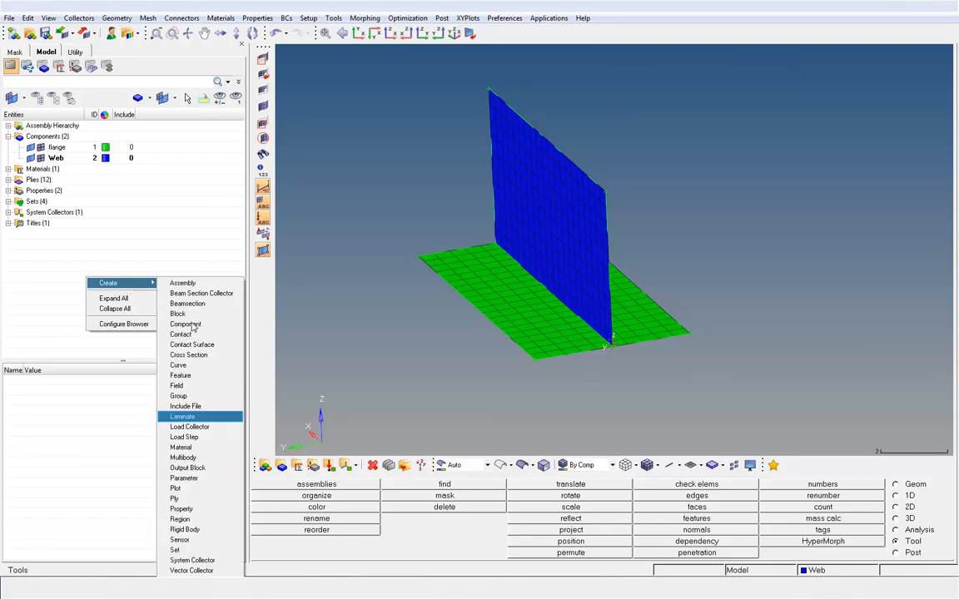
left_click(181, 416)
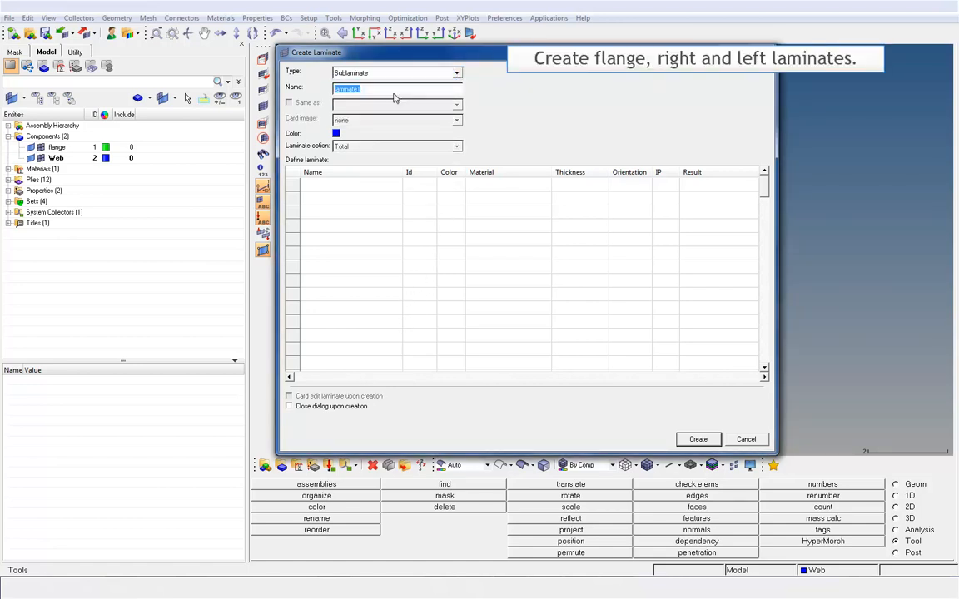
type("f")
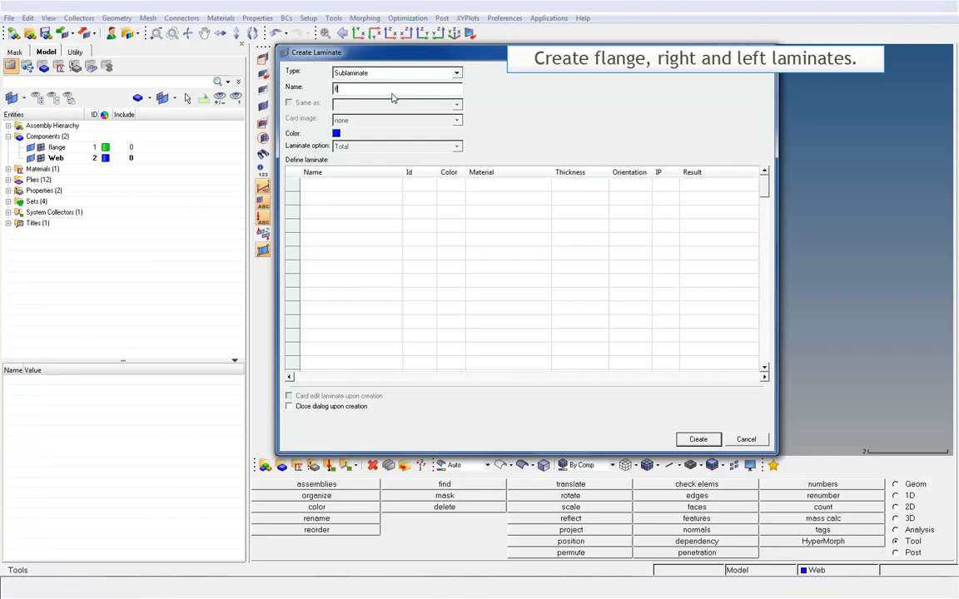
type("flange")
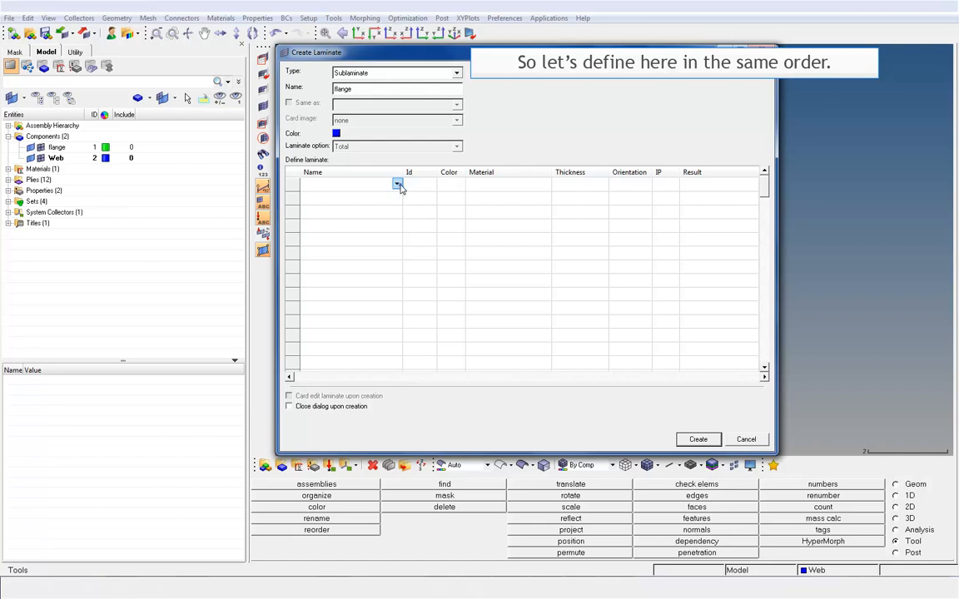
Step: Stack ply4, ply3, ply2 and ply1 into the flange laminate and create it
left_click(397, 184)
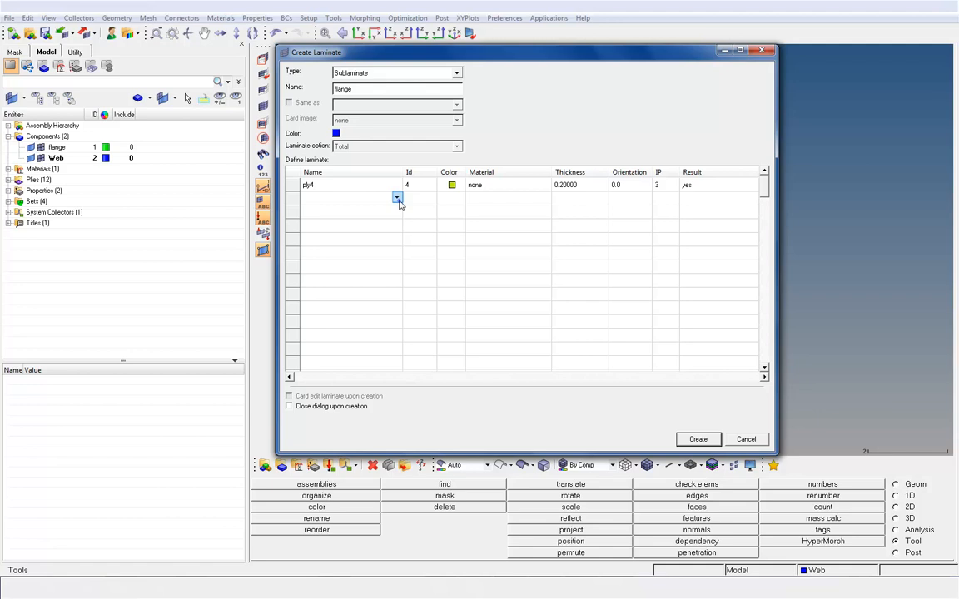
left_click(397, 198)
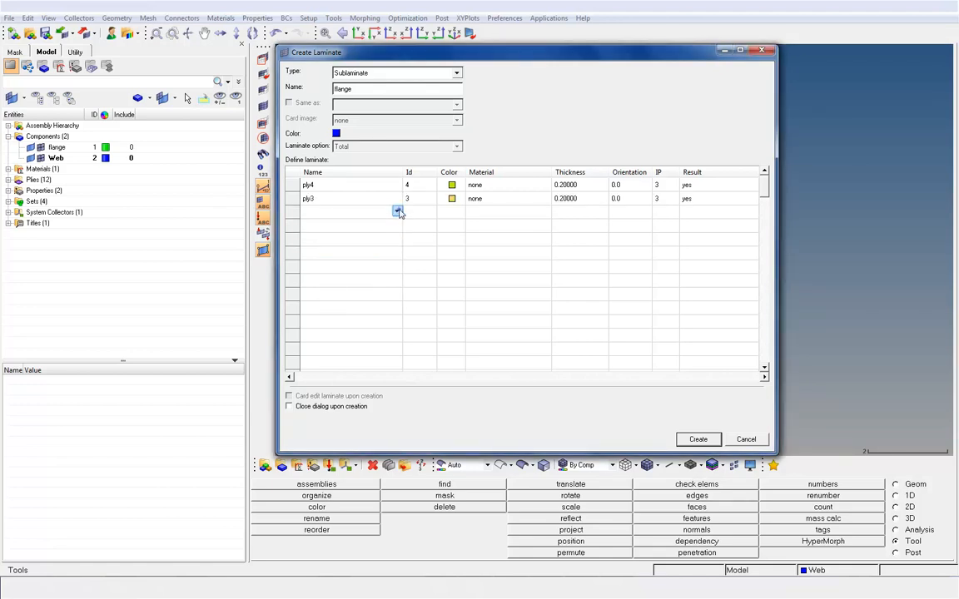
left_click(397, 212)
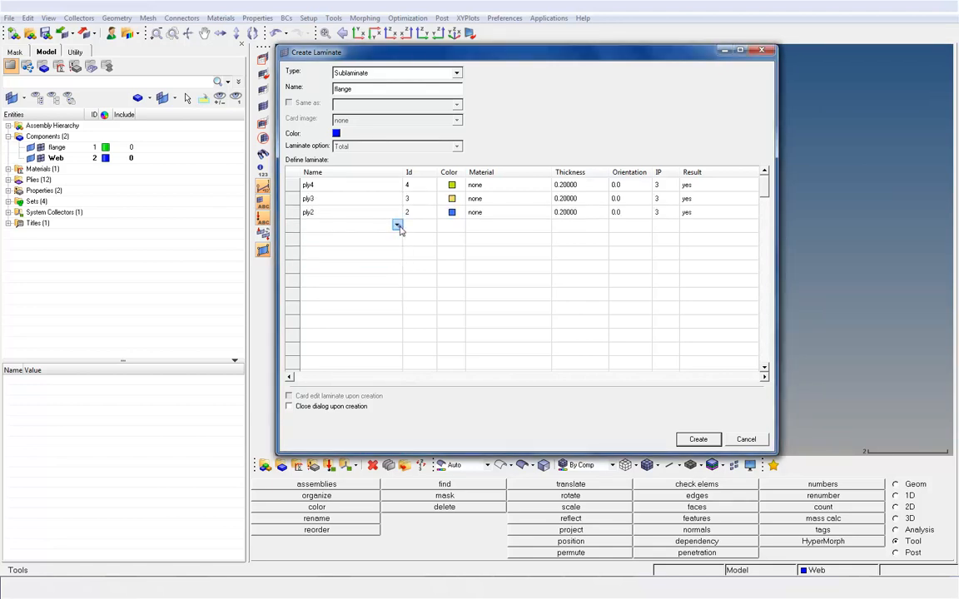
left_click(397, 226)
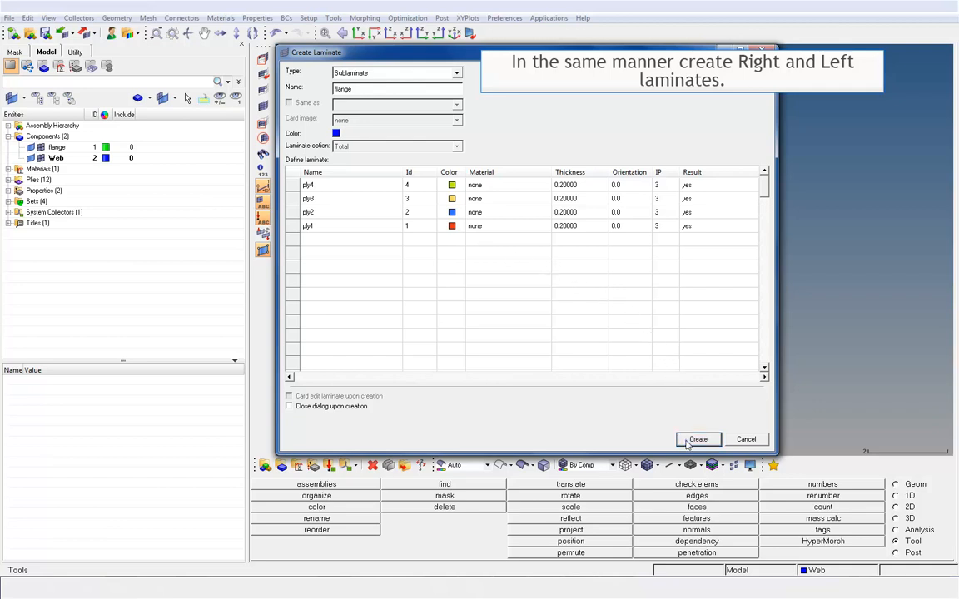
left_click(697, 439)
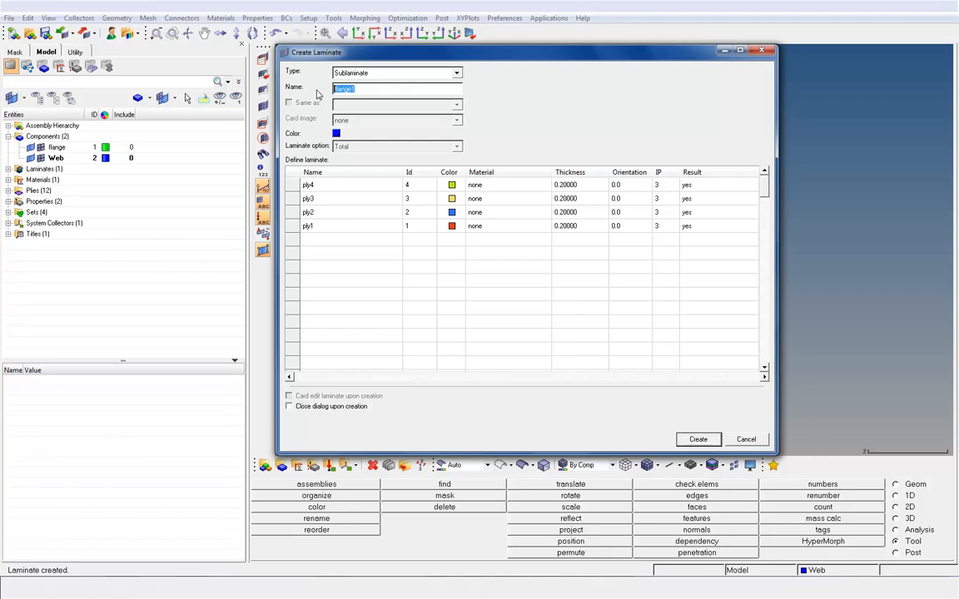
Step: Create the 'right' sublaminate including ply6, then 'left' ending with ply12
type("right")
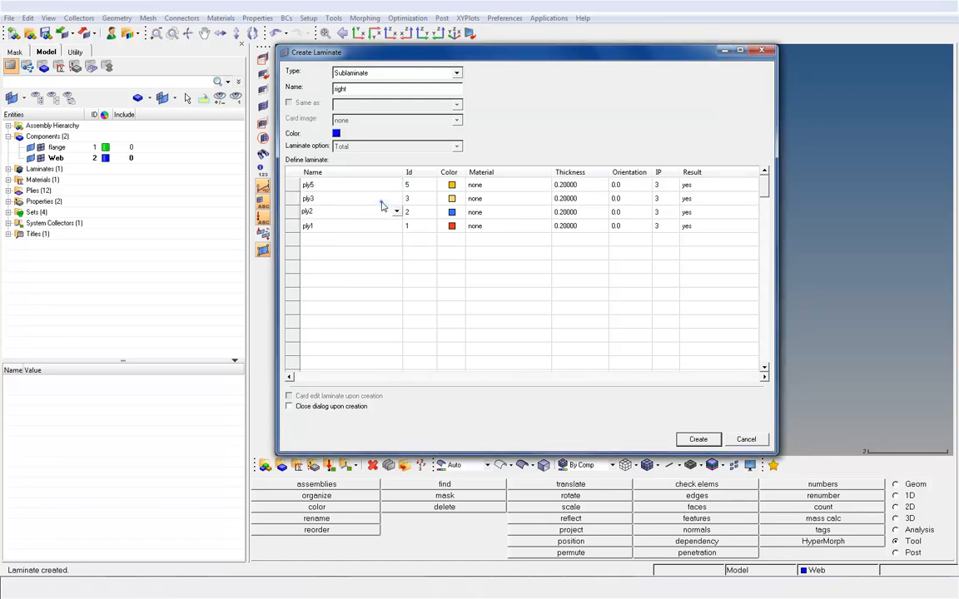
left_click(395, 199)
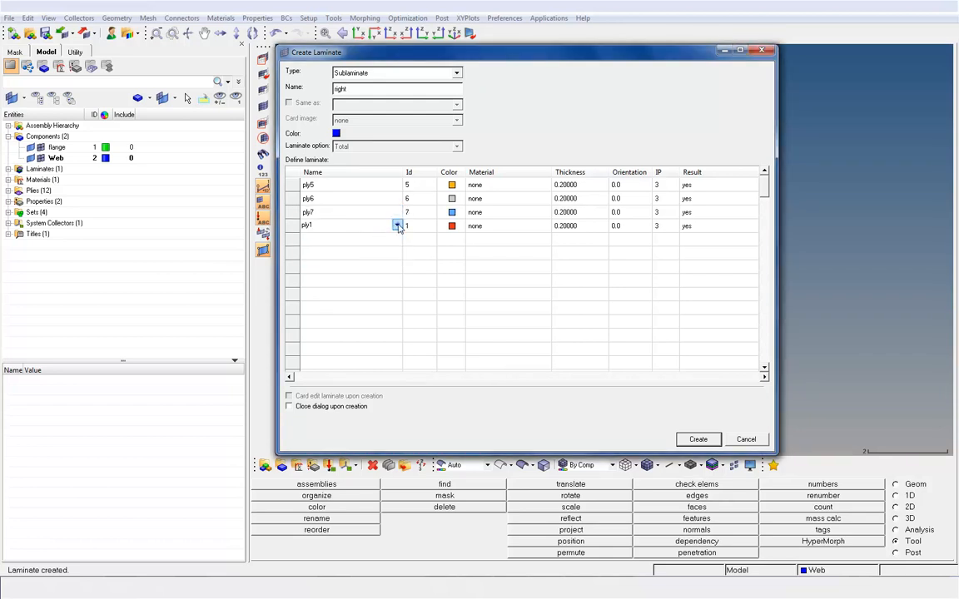
left_click(398, 226)
type("left")
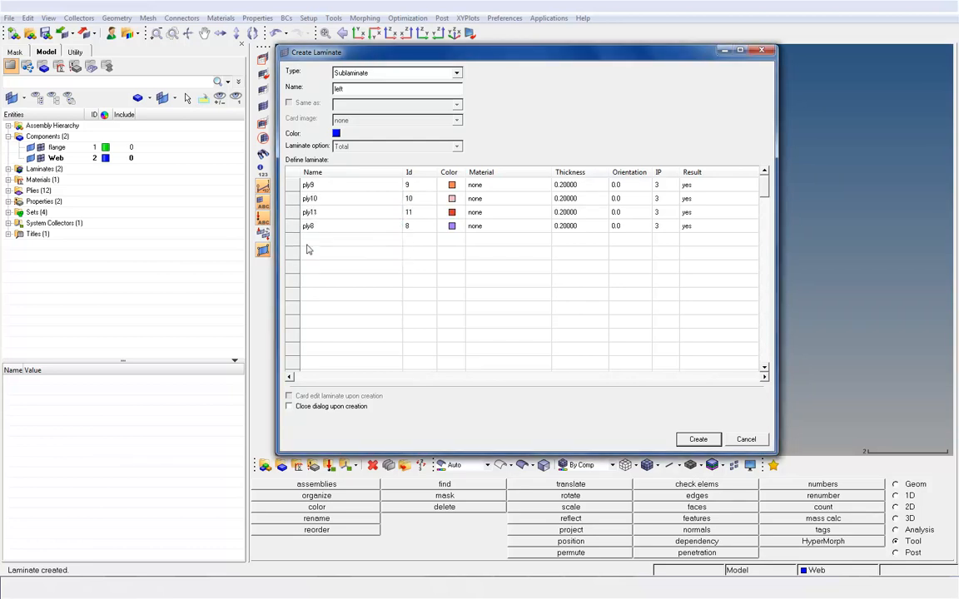
left_click(395, 226)
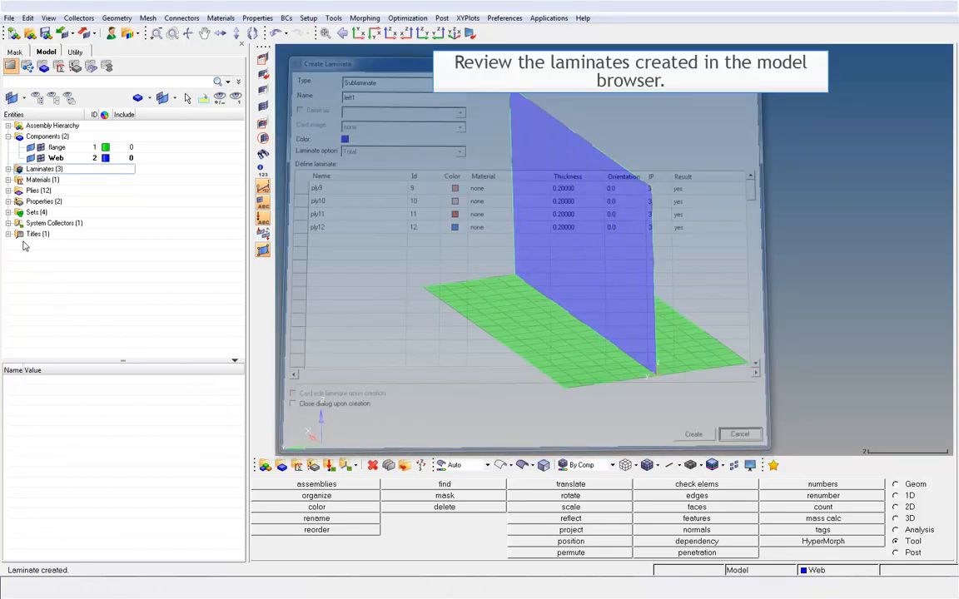
Step: Expand the flange, right and left laminates and show the creation menu
left_click(692, 434)
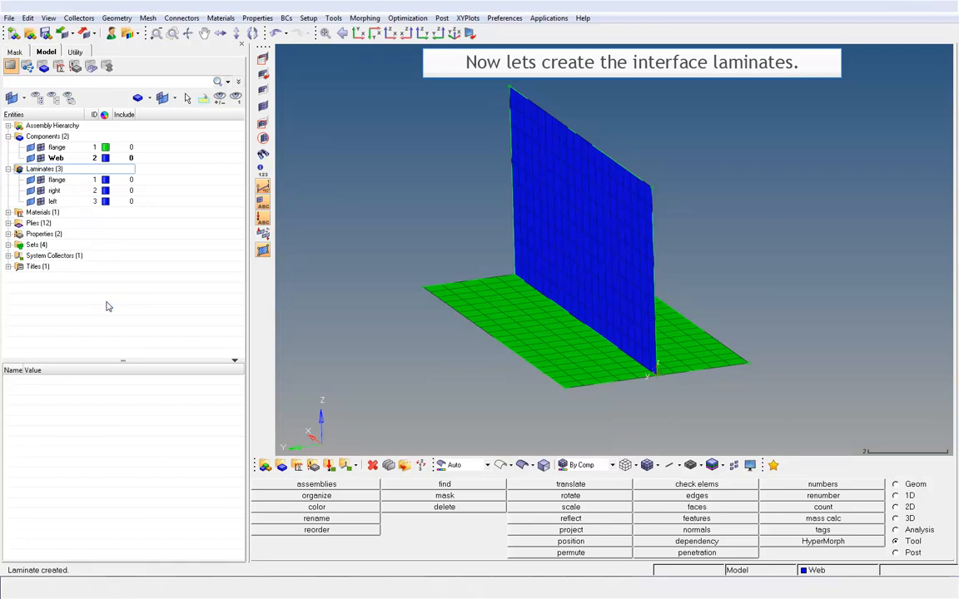
right_click(108, 305)
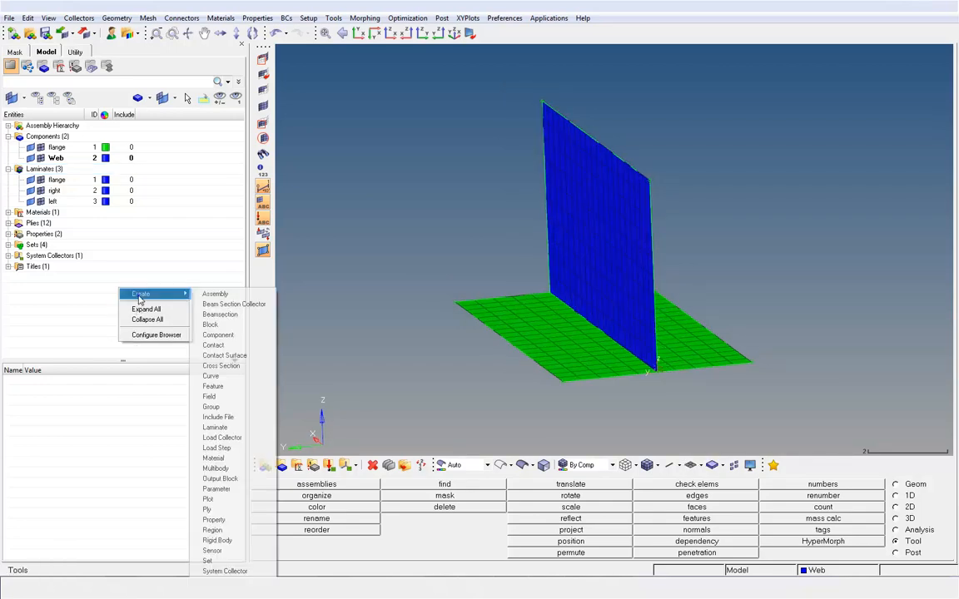
mouse_move(215, 427)
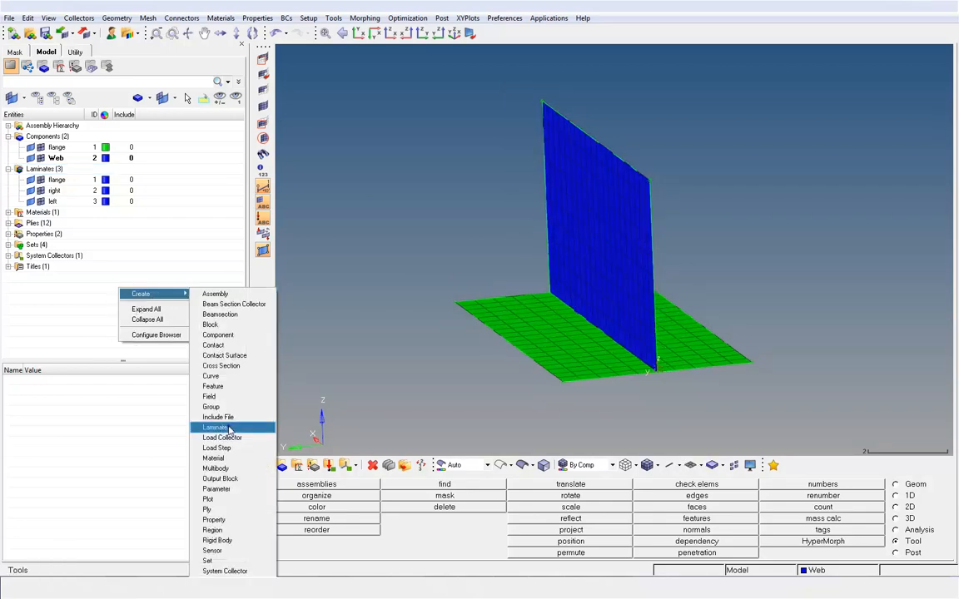
Step: Define interface laminate 'interface' with flange, right and left as sublaminates
left_click(214, 427)
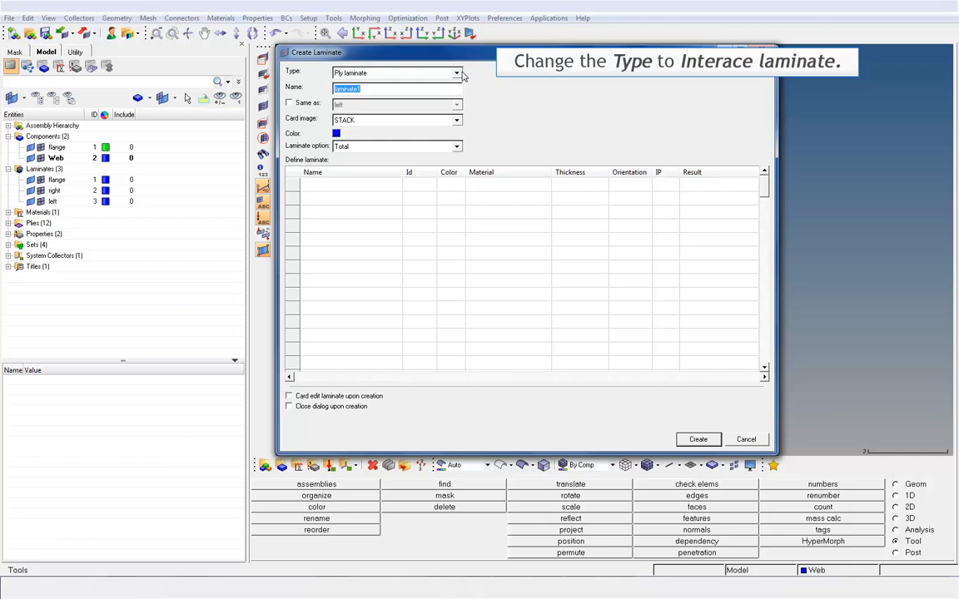
left_click(455, 72)
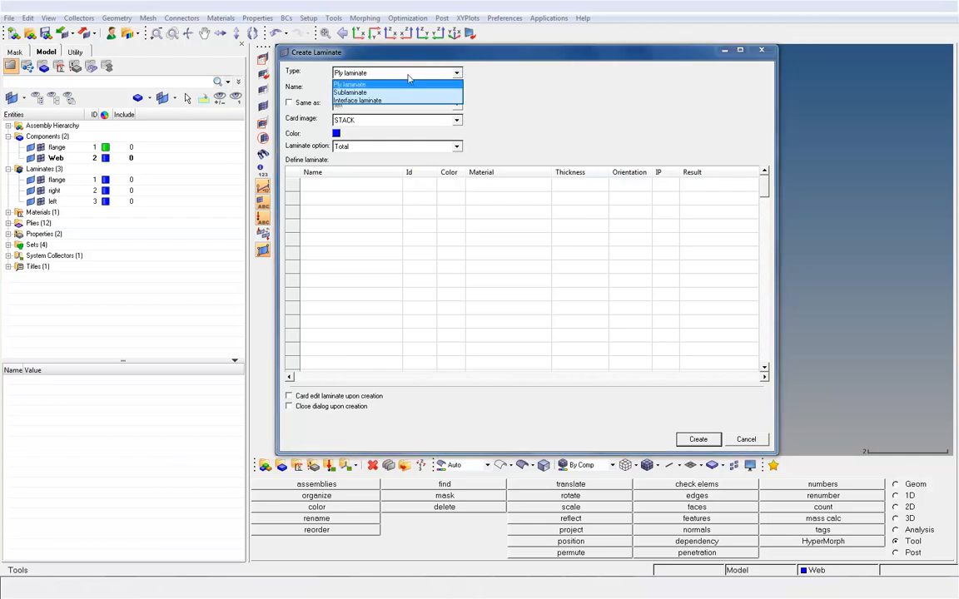
left_click(358, 100)
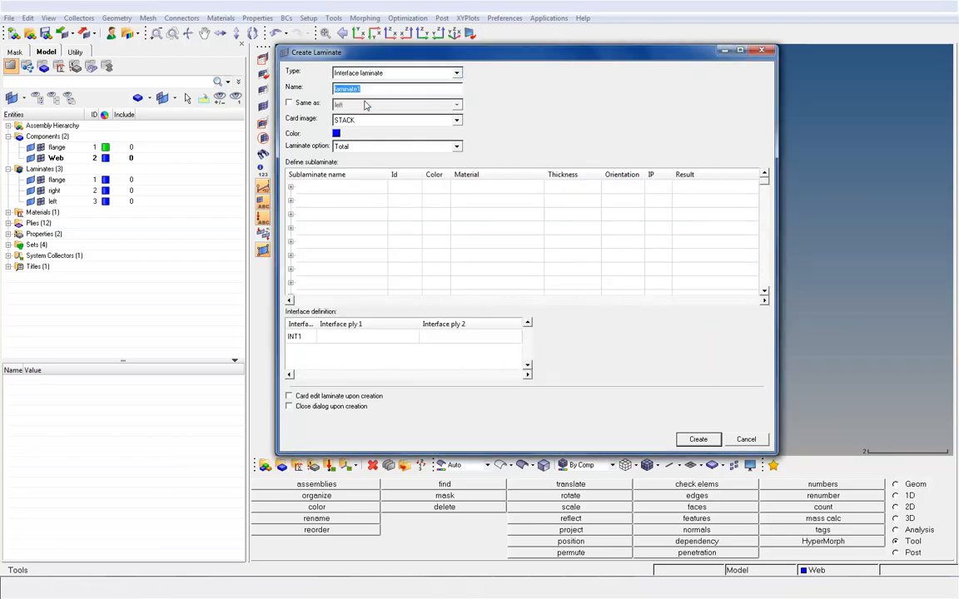
type("interface")
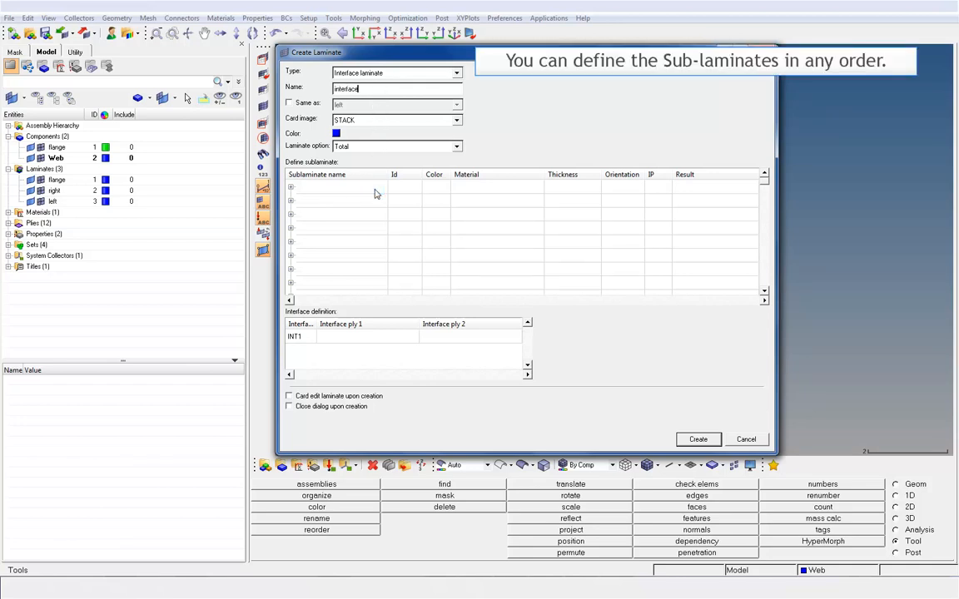
left_click(379, 186)
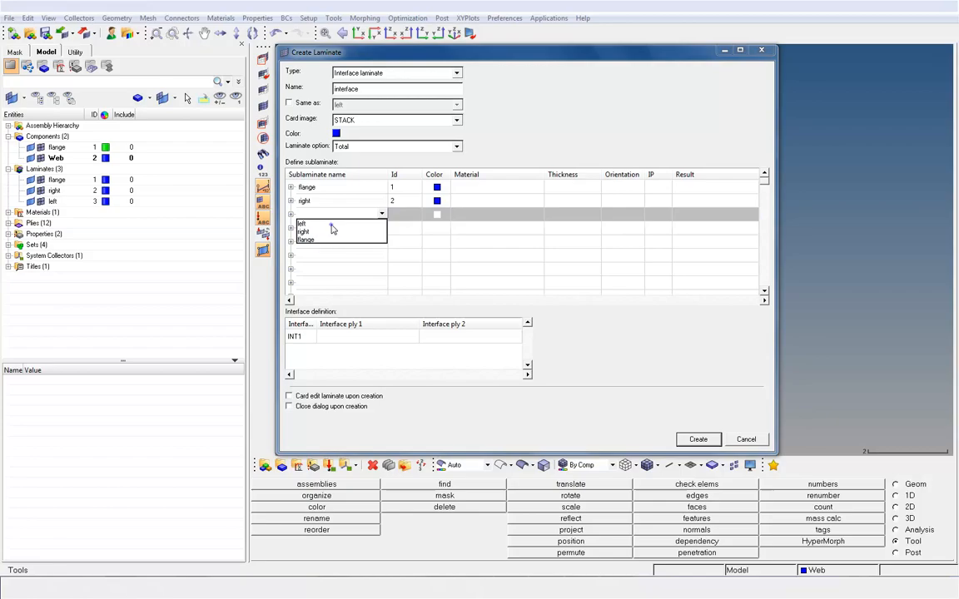
left_click(302, 223)
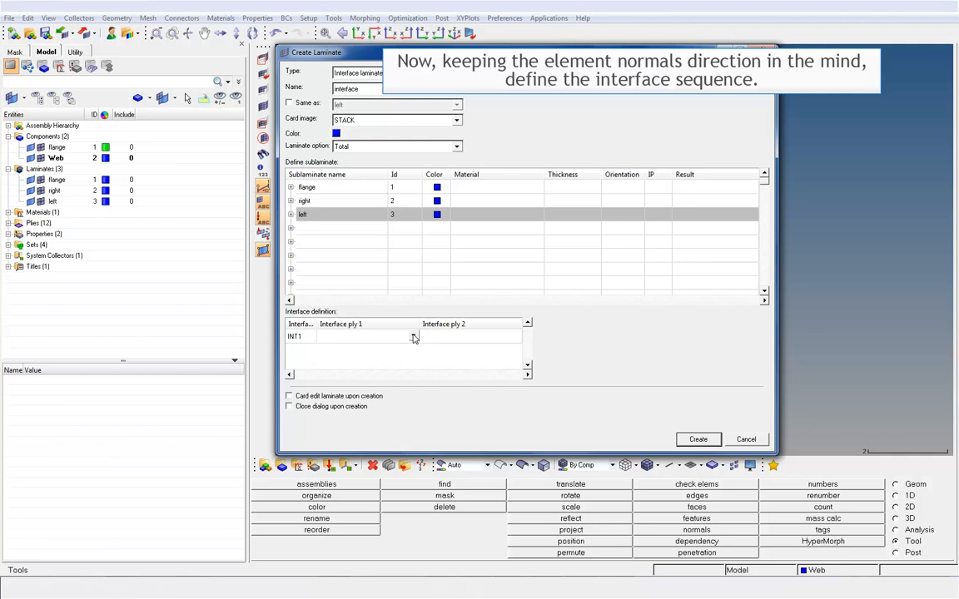
Step: Assign interface ply pairs 9/5, 9/4 and 5/4, then create the 'interface' laminate
left_click(410, 334)
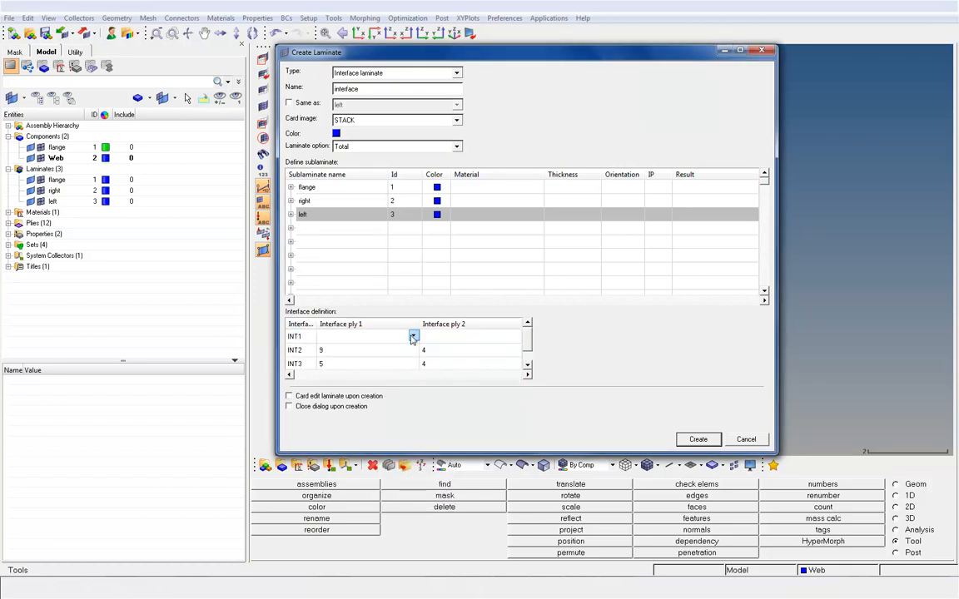
left_click(410, 336)
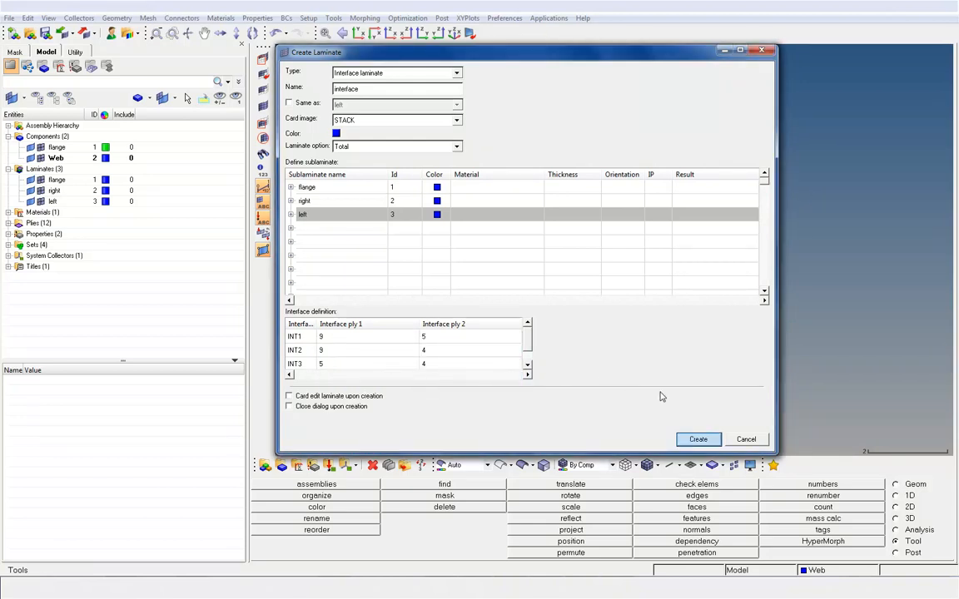
left_click(697, 438)
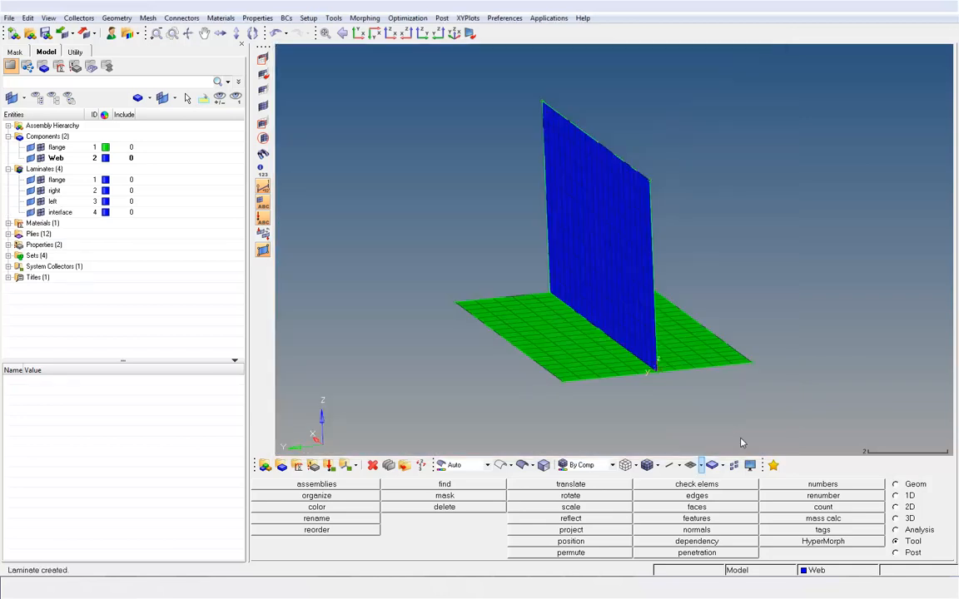
mouse_move(712, 448)
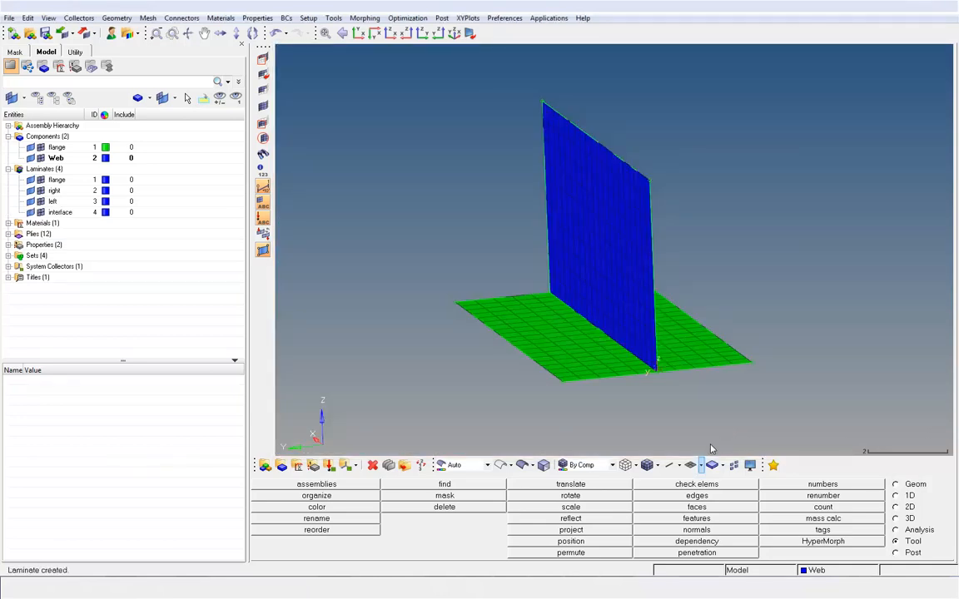
Step: Render shells as 2D detailed plies, reassign the flange property, and colour by property
left_click(690, 464)
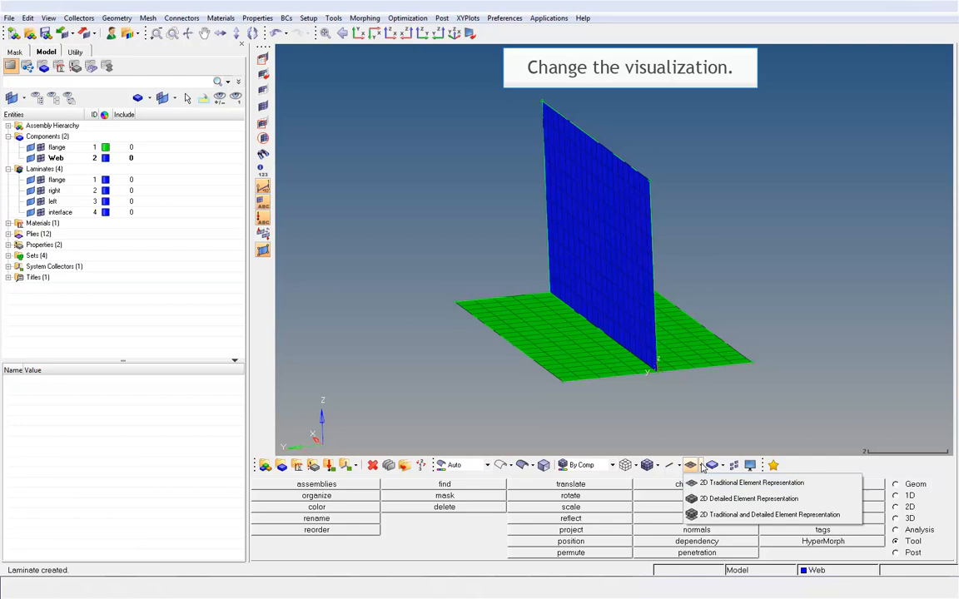
mouse_move(717, 488)
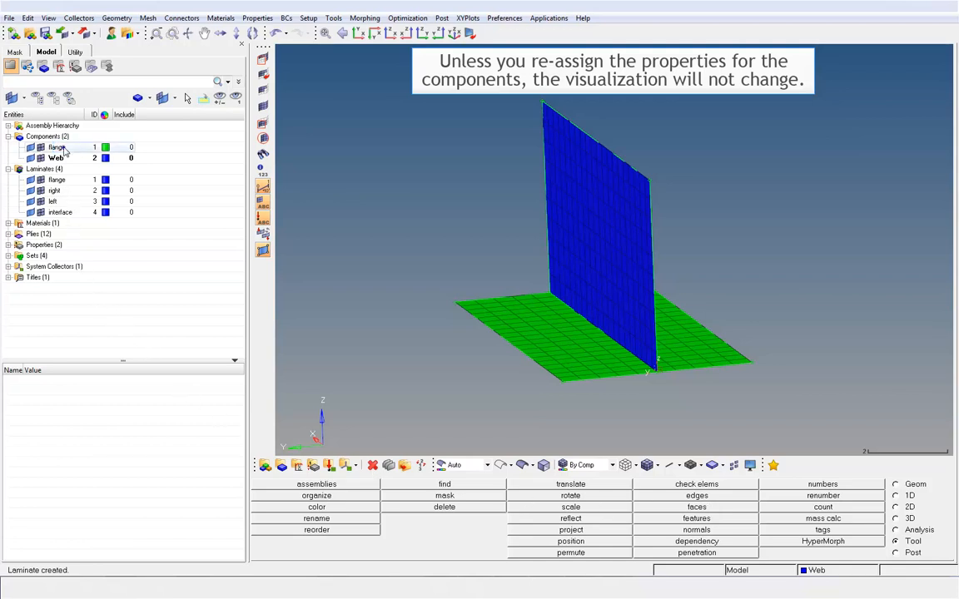
left_click(56, 147)
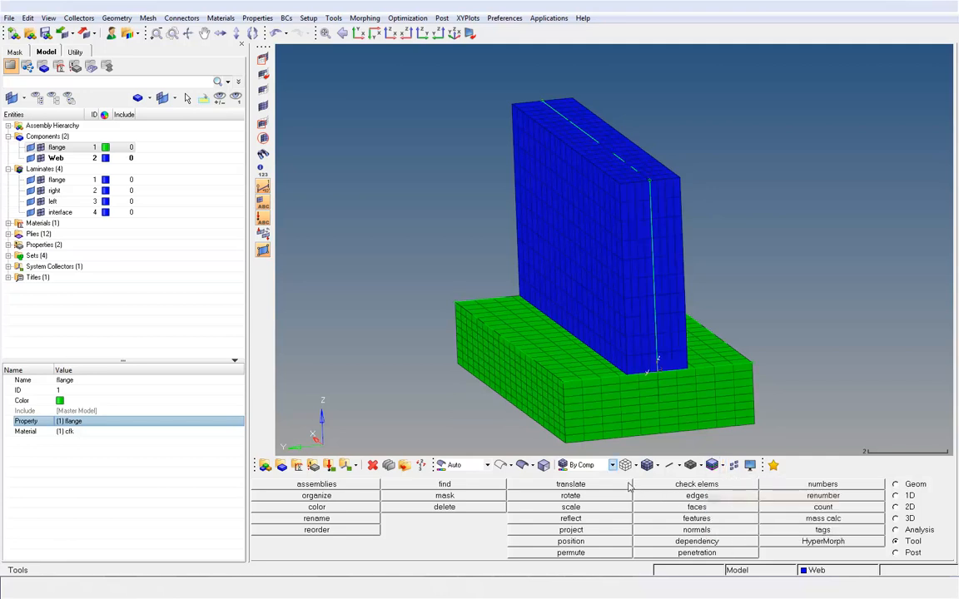
left_click(605, 465)
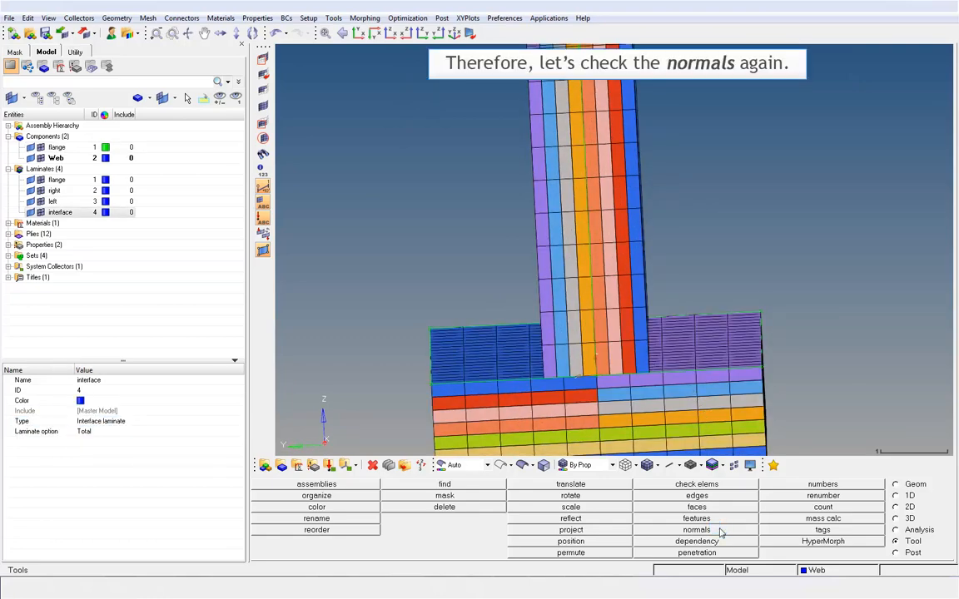
Step: Show surface normals with the normals tool, revealing the web normal points left
left_click(697, 528)
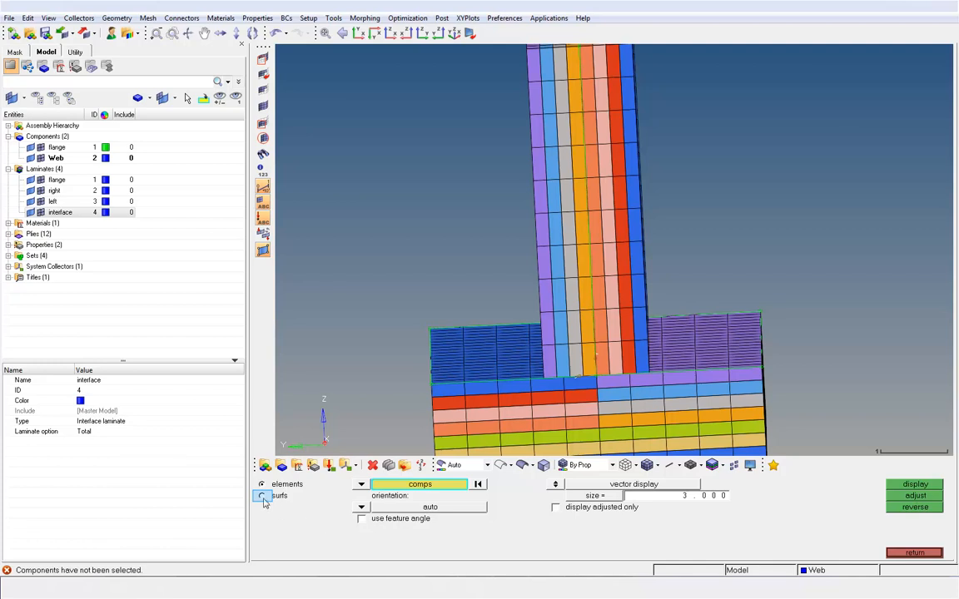
left_click(263, 495)
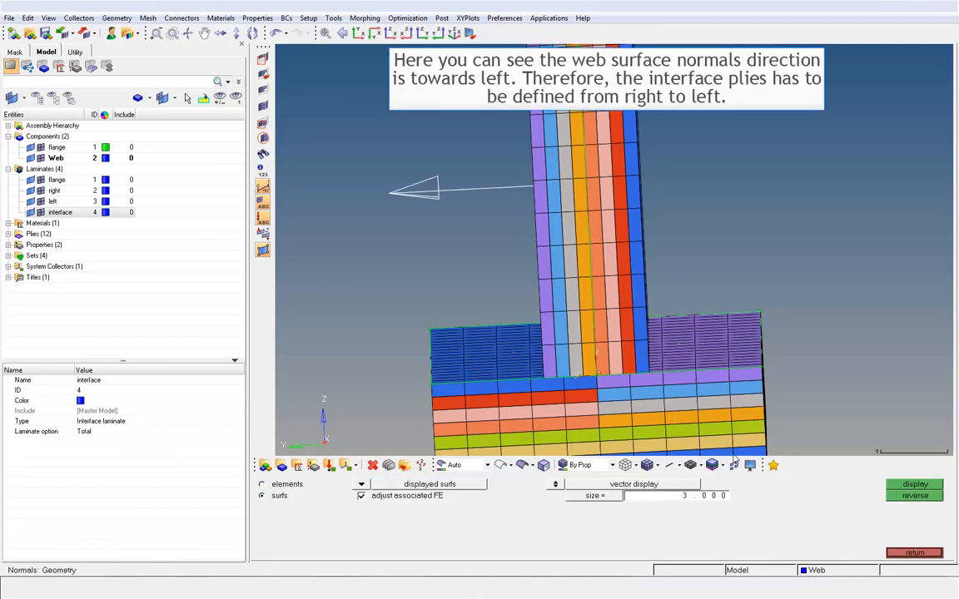
mouse_move(639, 309)
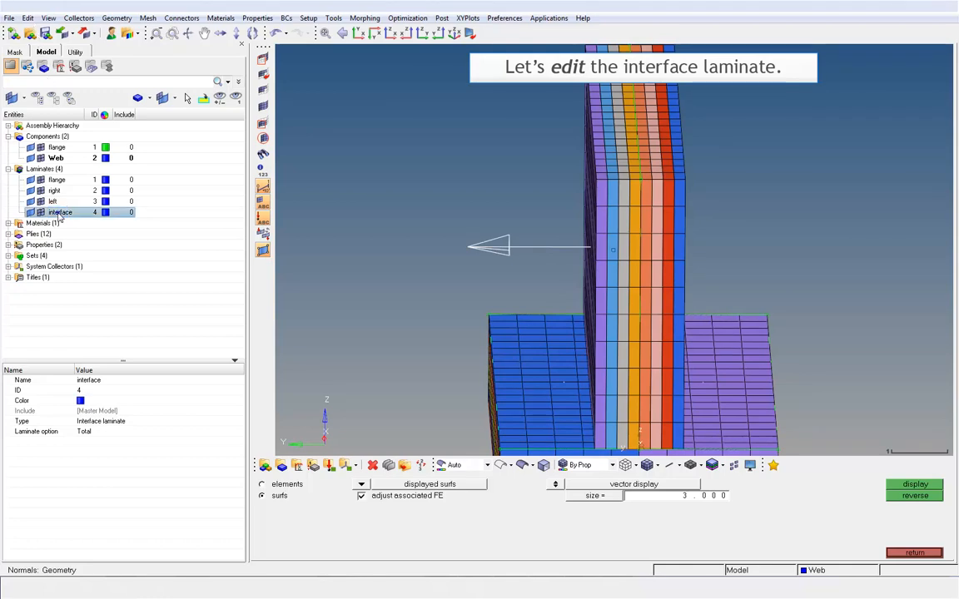
Step: Edit the interface laminate, dismiss the duplicate-plies warning, and set INT1's second ply to 9
right_click(60, 213)
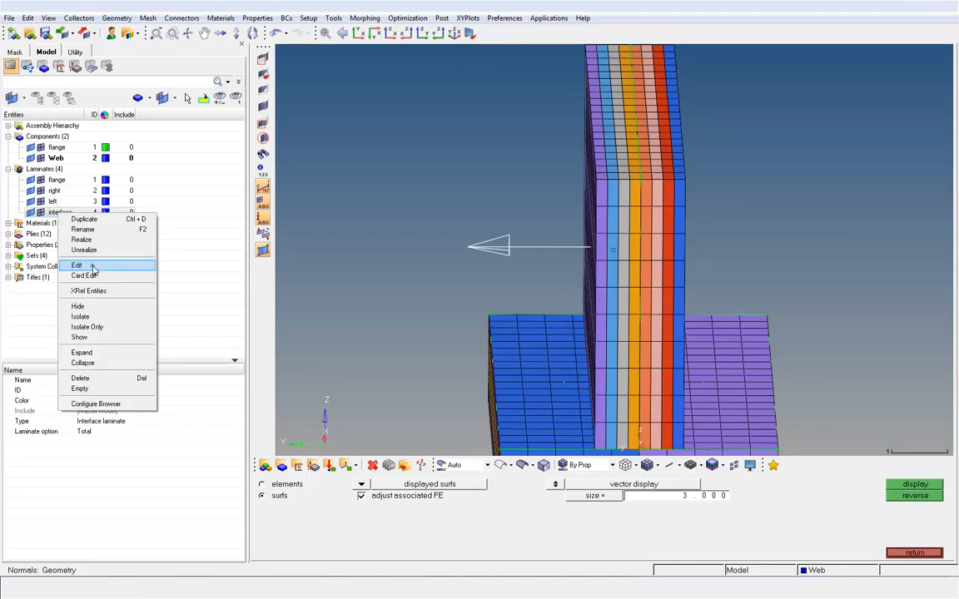
left_click(76, 264)
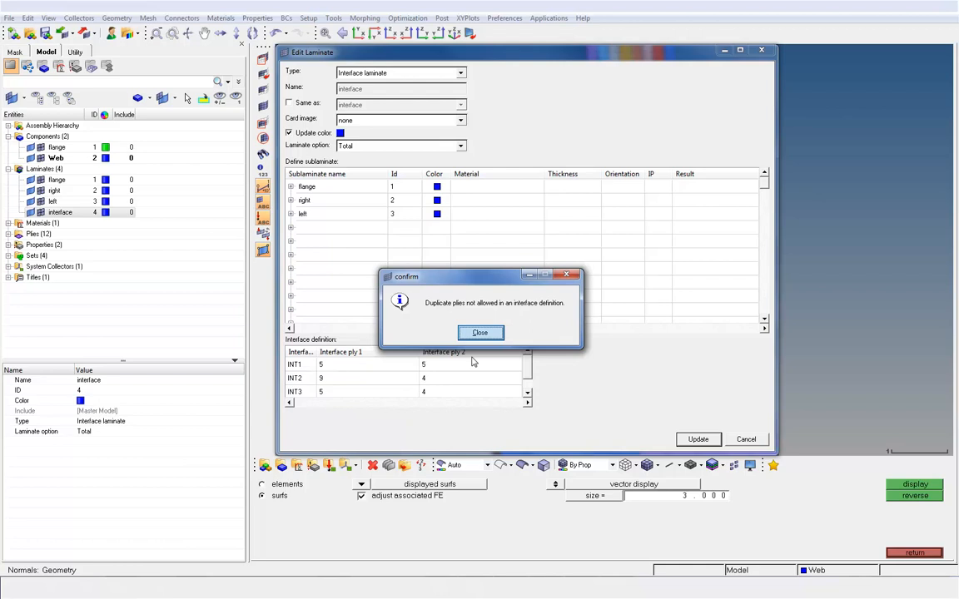
left_click(479, 332)
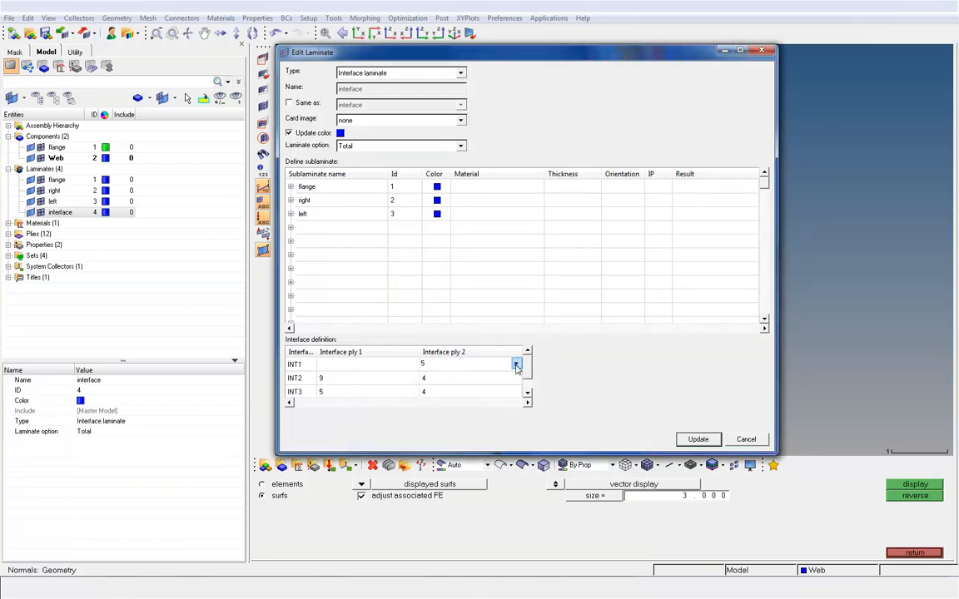
left_click(516, 364)
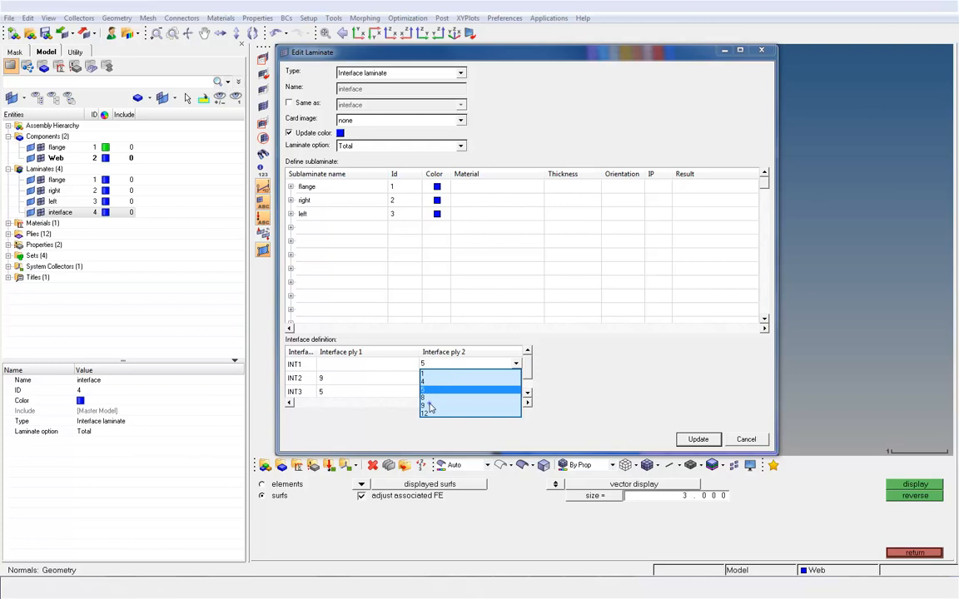
left_click(412, 364)
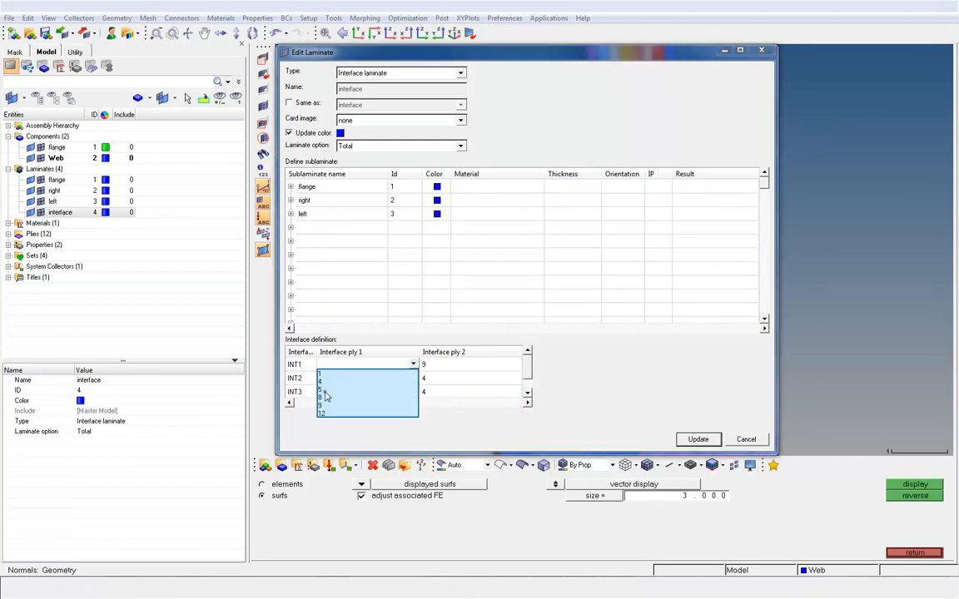